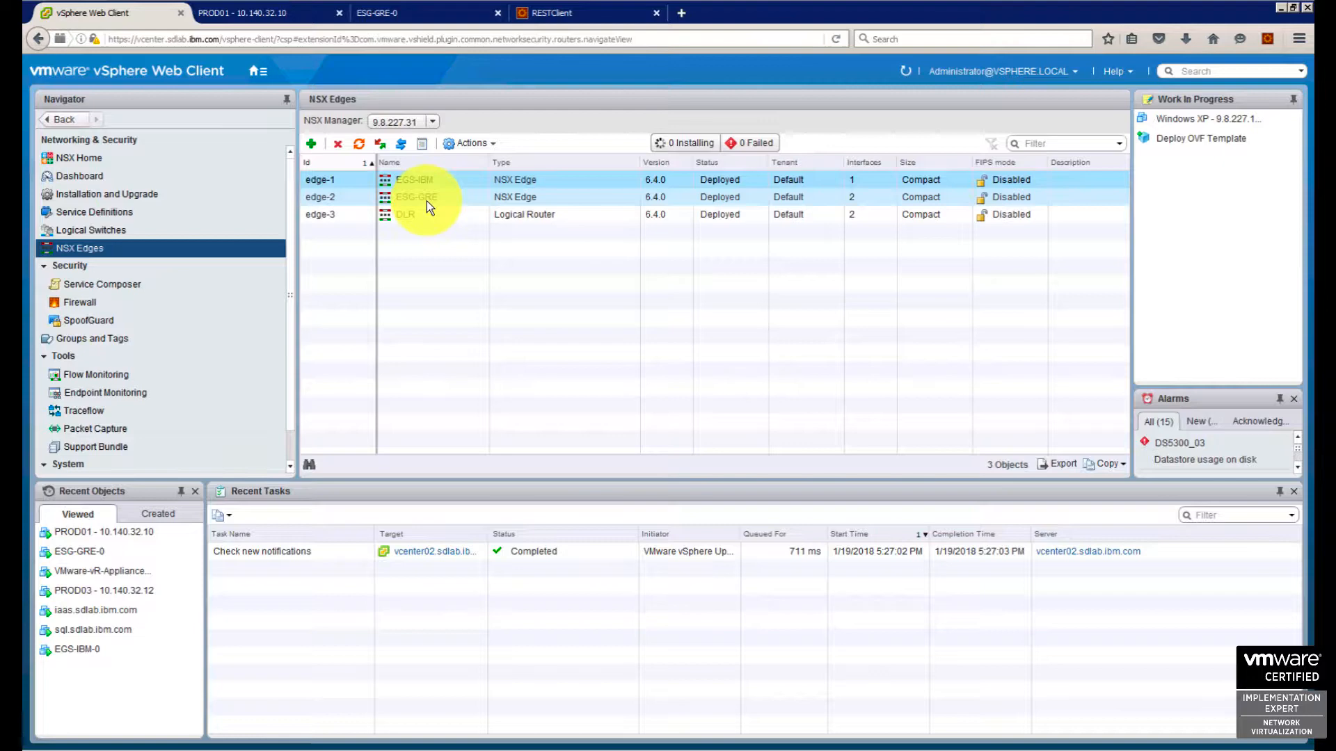
Go to the ESG-GRE edge's Settings > Interfaces list under Manage.
click(418, 196)
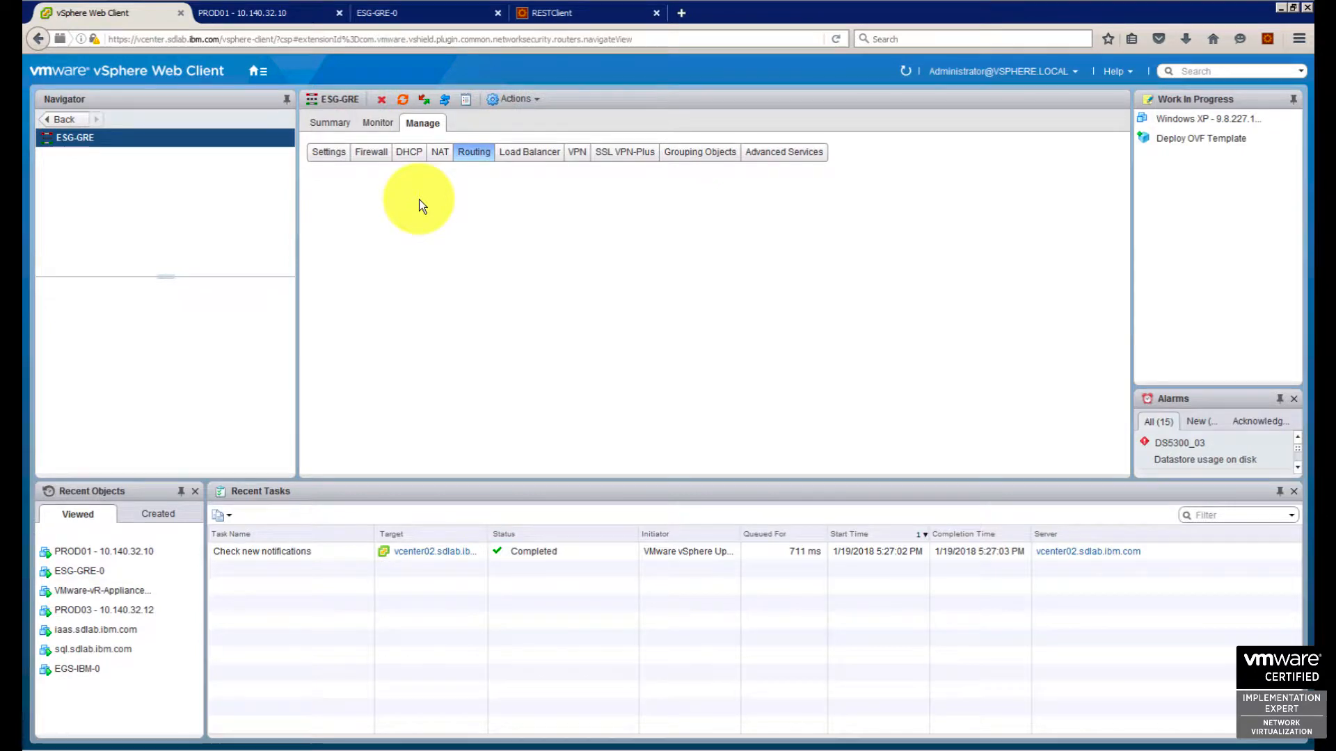
click(473, 151)
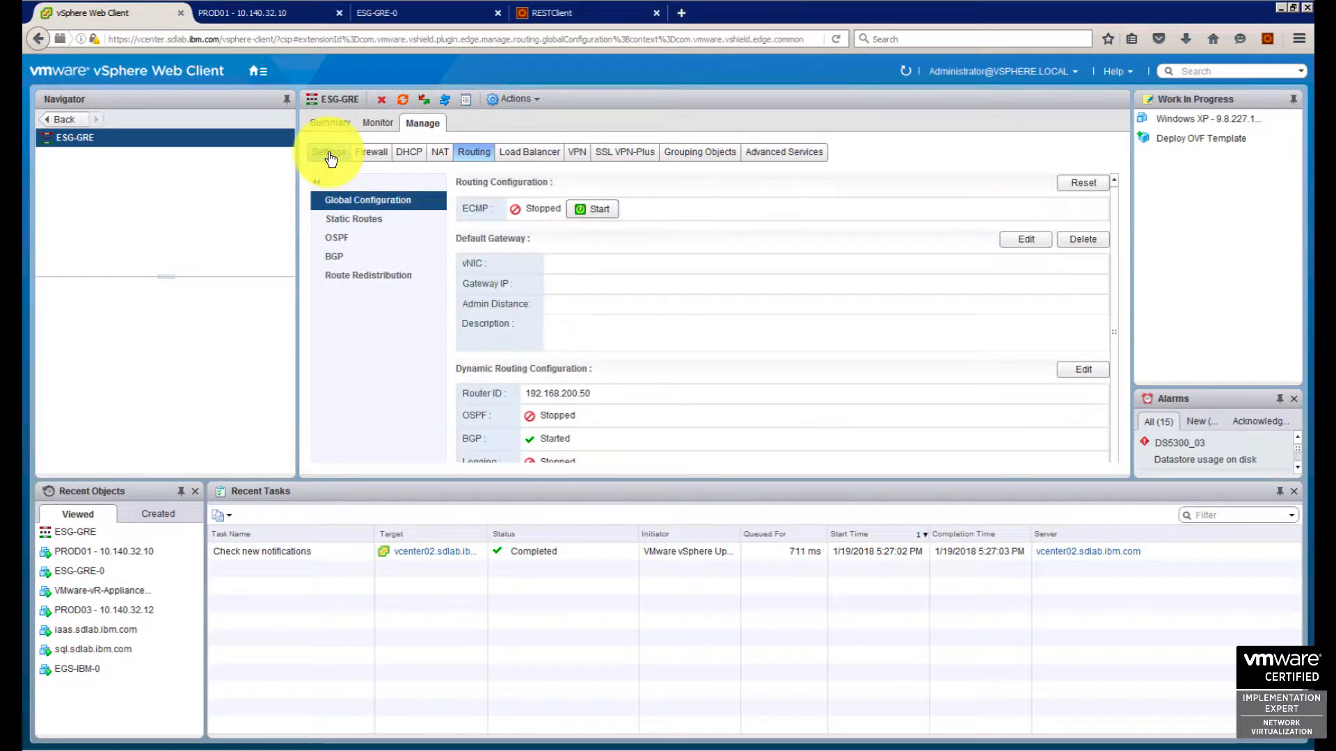
click(328, 151)
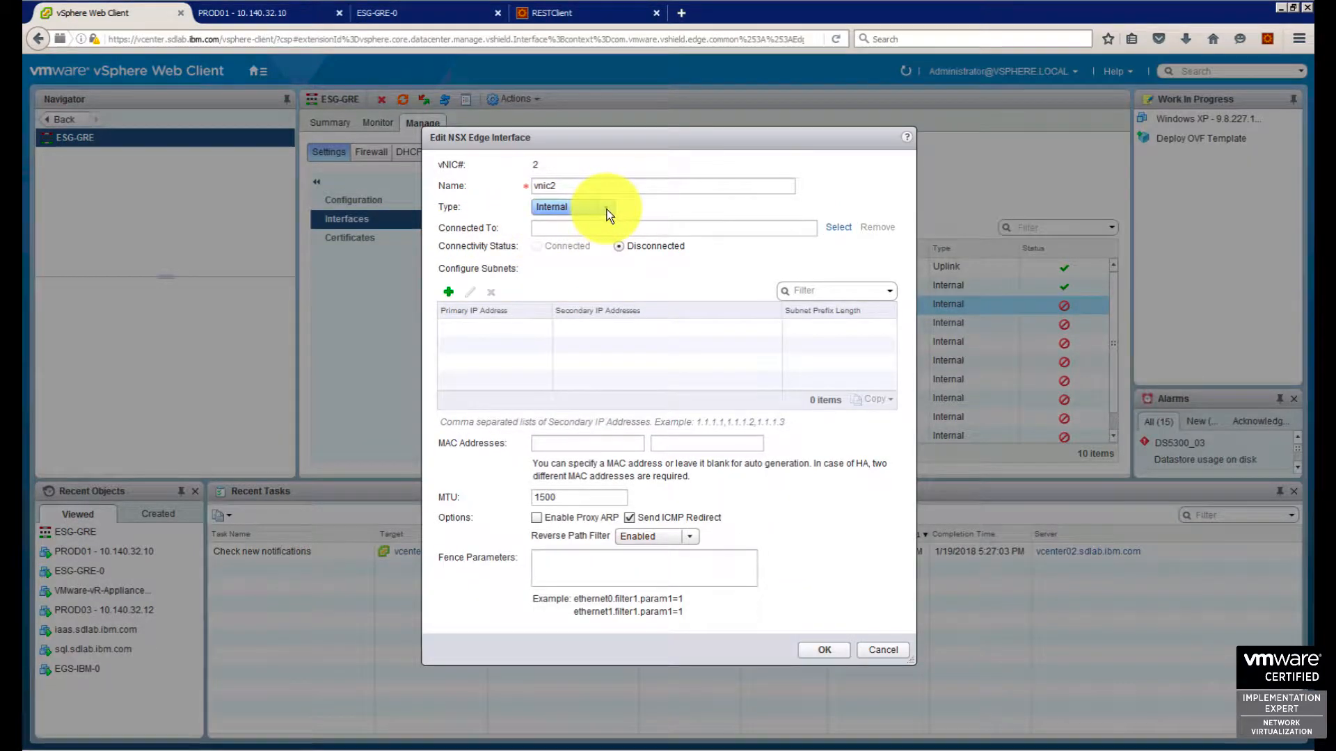
Edit vnic2, change its type to Trunk, then cancel without saving.
click(605, 206)
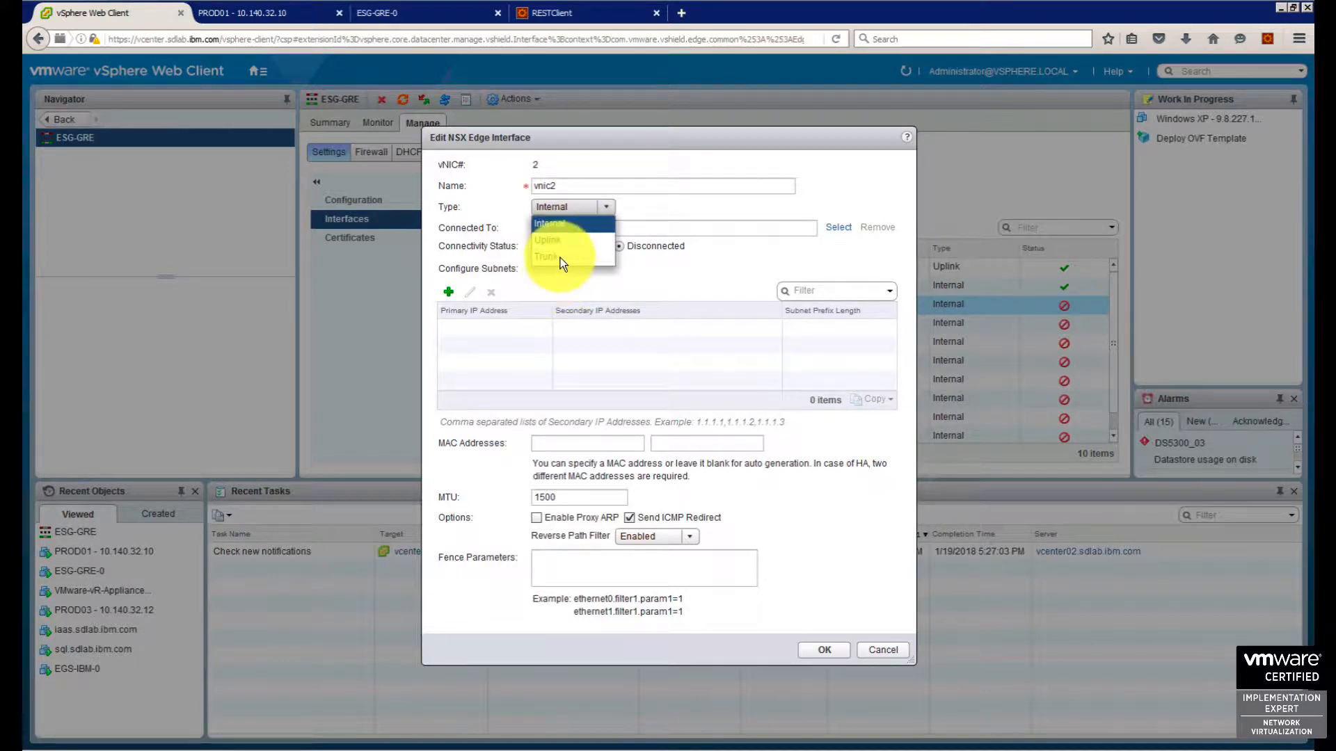
click(550, 256)
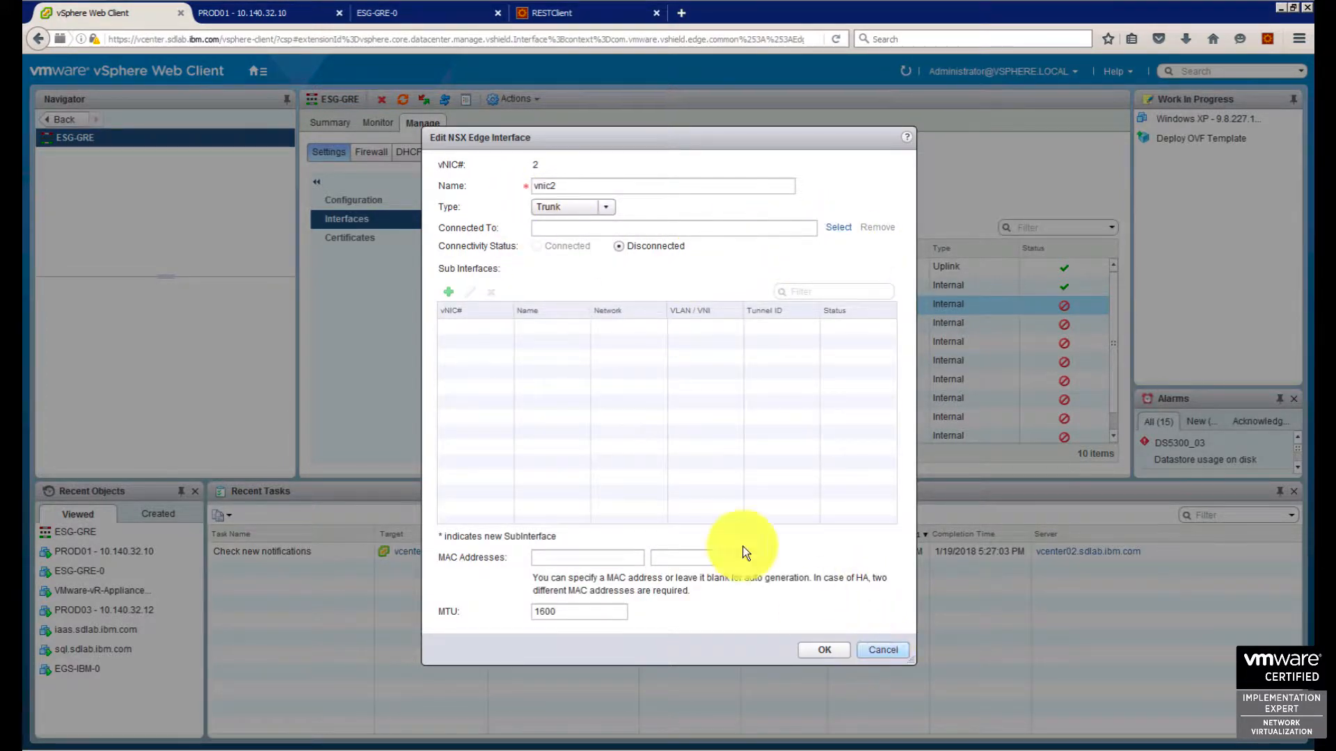
click(882, 650)
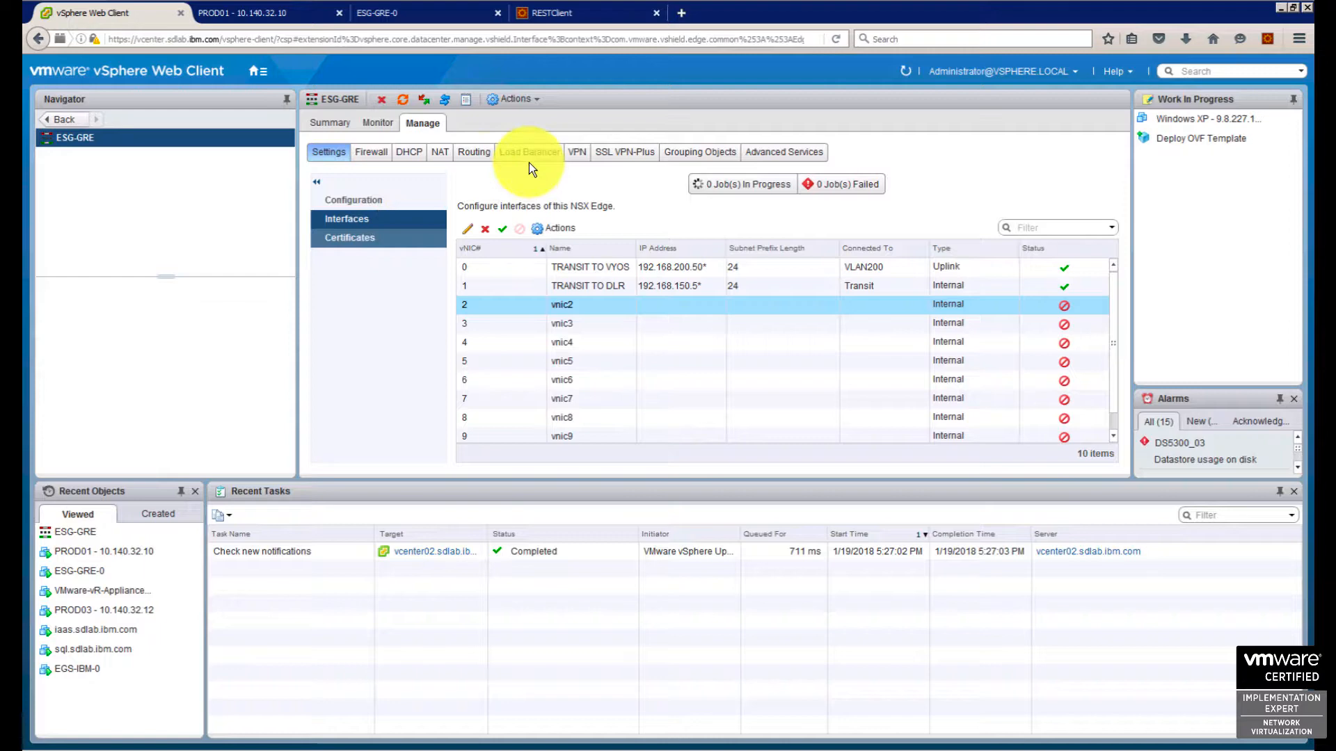
Show the ESG-GRE edge's Advanced Services page, which reports the feature disabled.
click(781, 152)
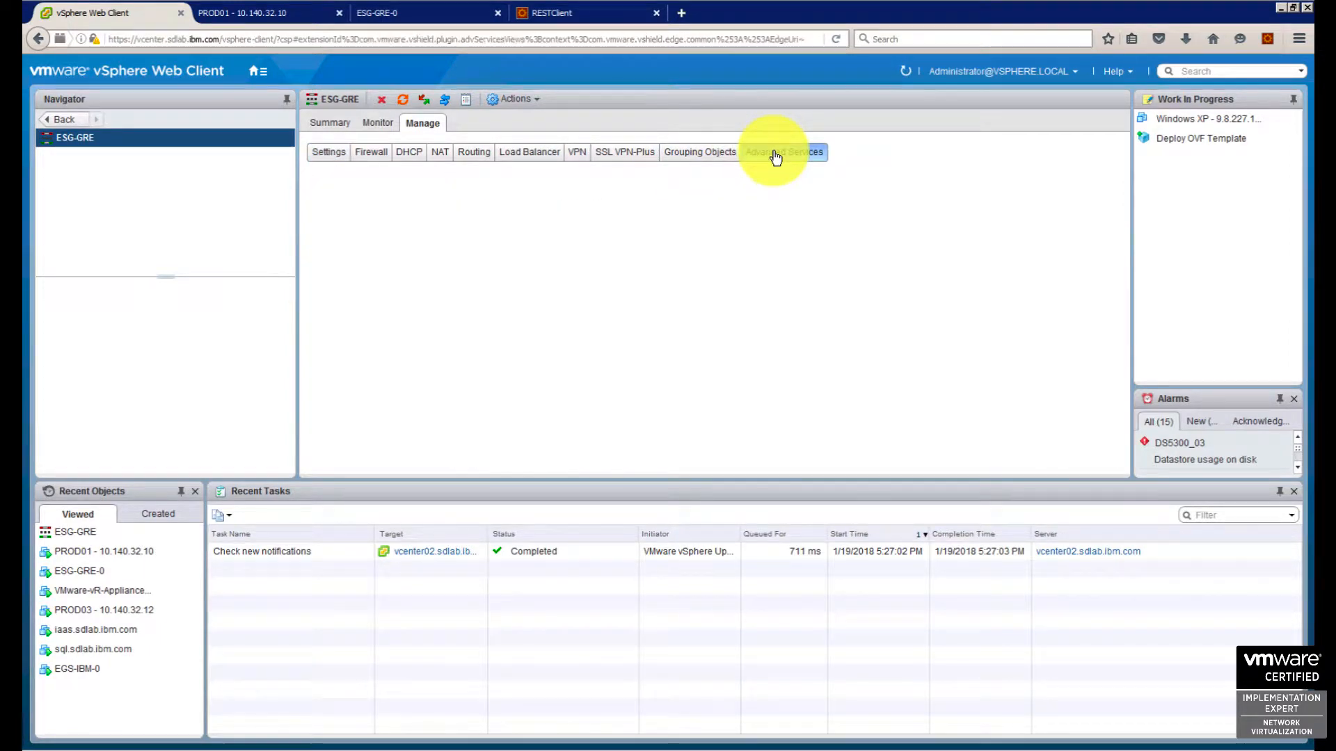
click(782, 152)
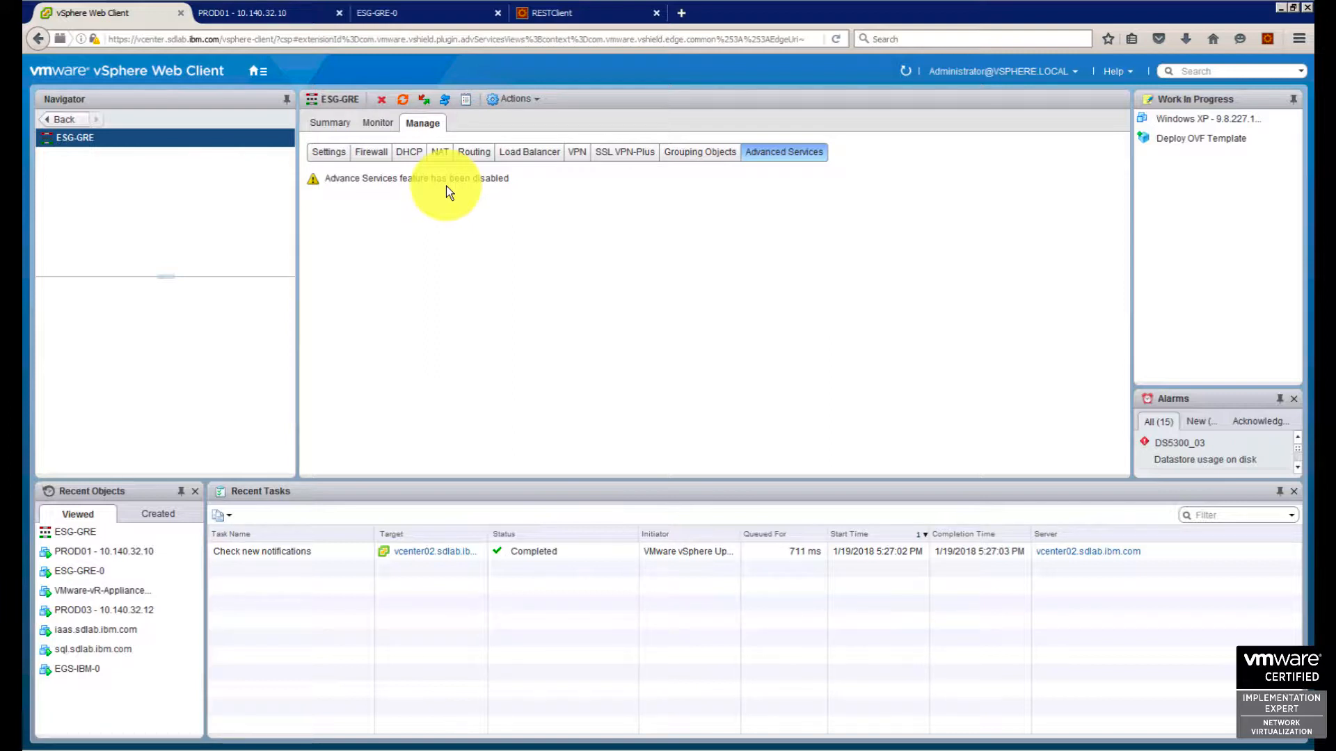
mouse_move(441, 194)
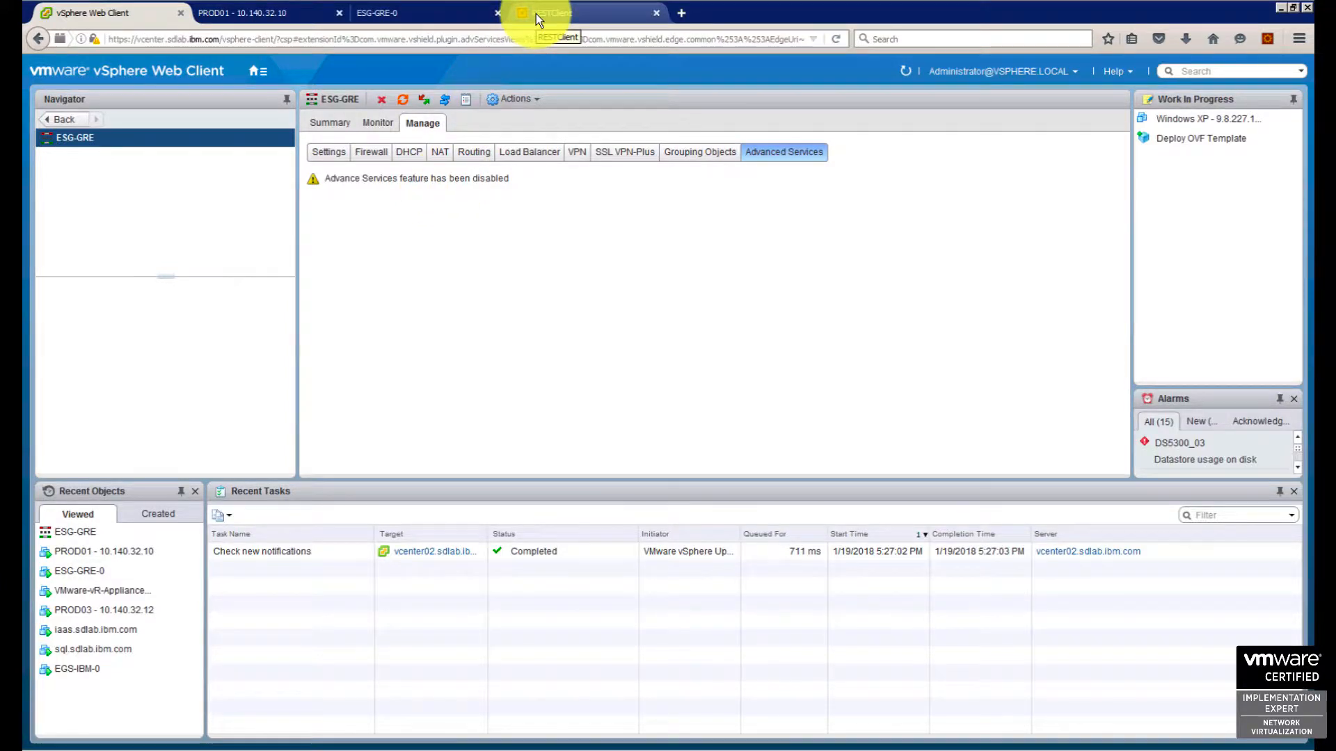
In RESTClient send GET /api/4.0/edges and review the returned EGS-IBM and ESG-GRE summaries.
click(549, 12)
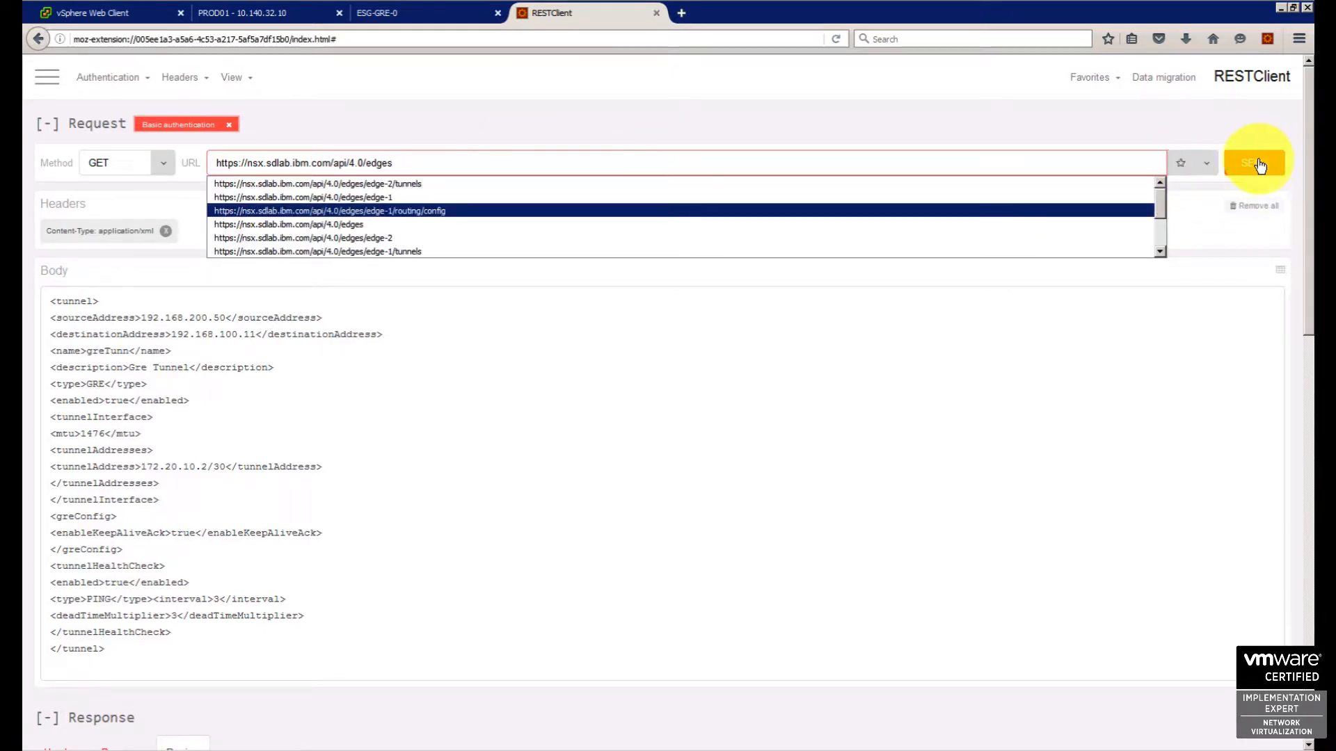
click(1253, 163)
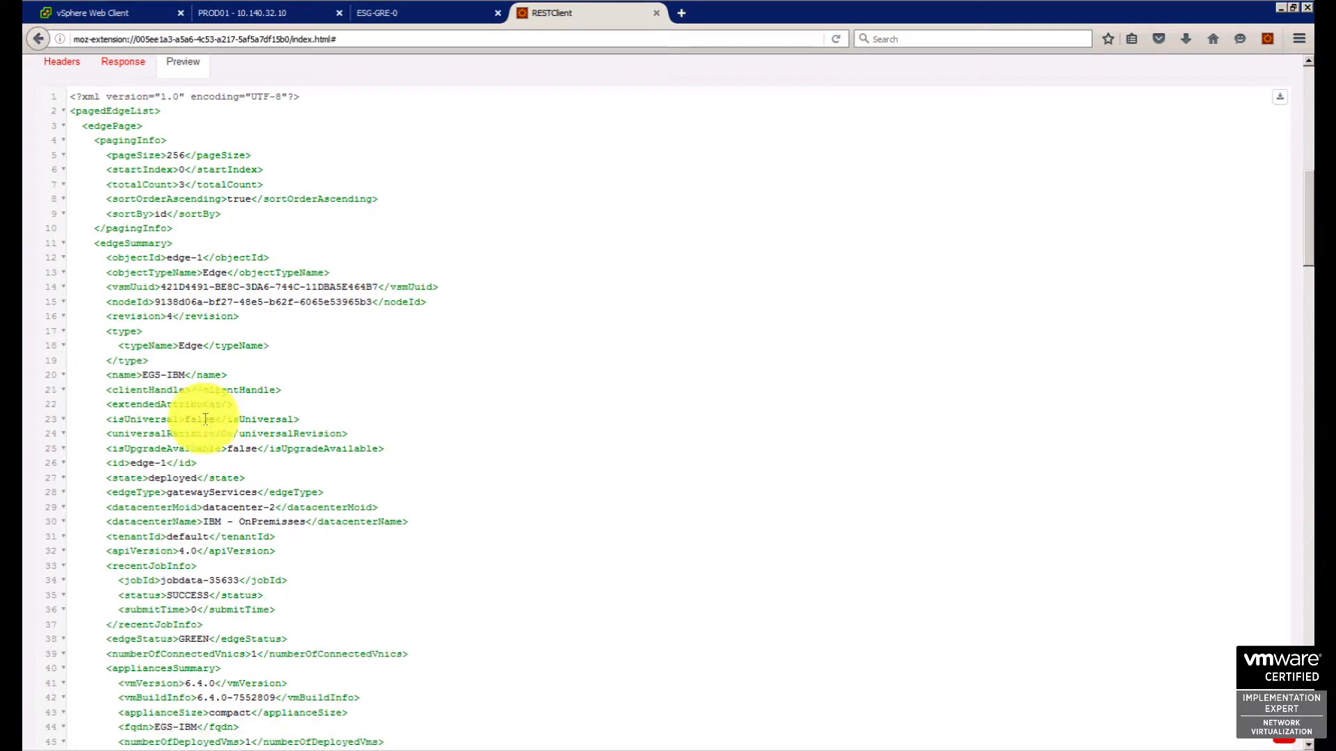
scroll(down, 3)
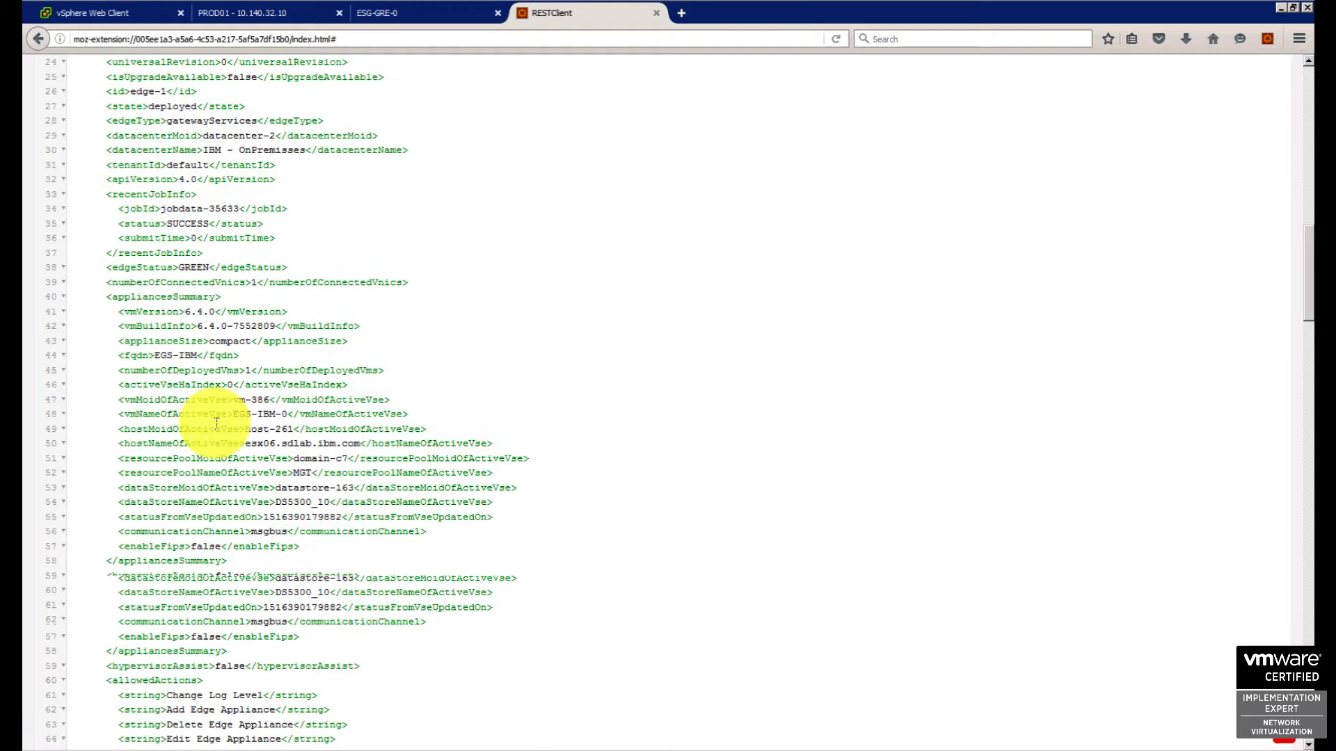
scroll(down, 3)
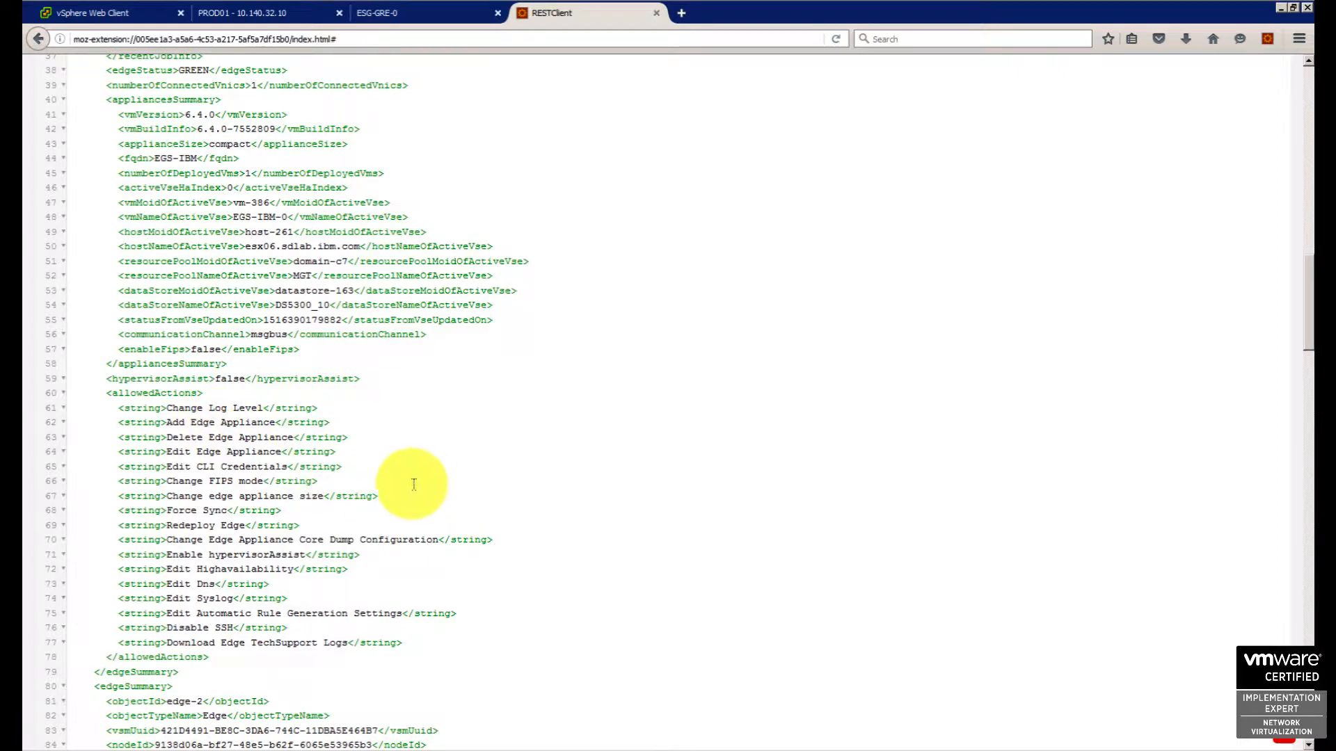
scroll(down, 3)
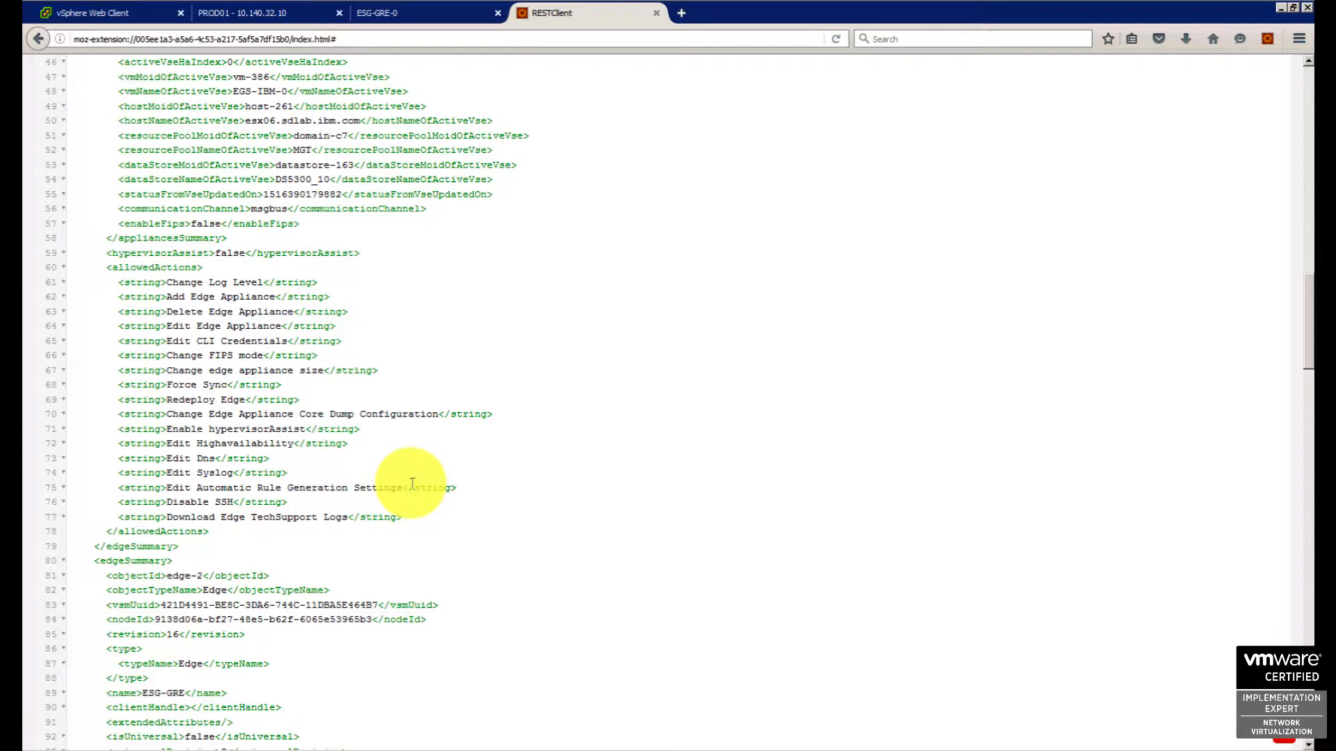
mouse_move(811, 257)
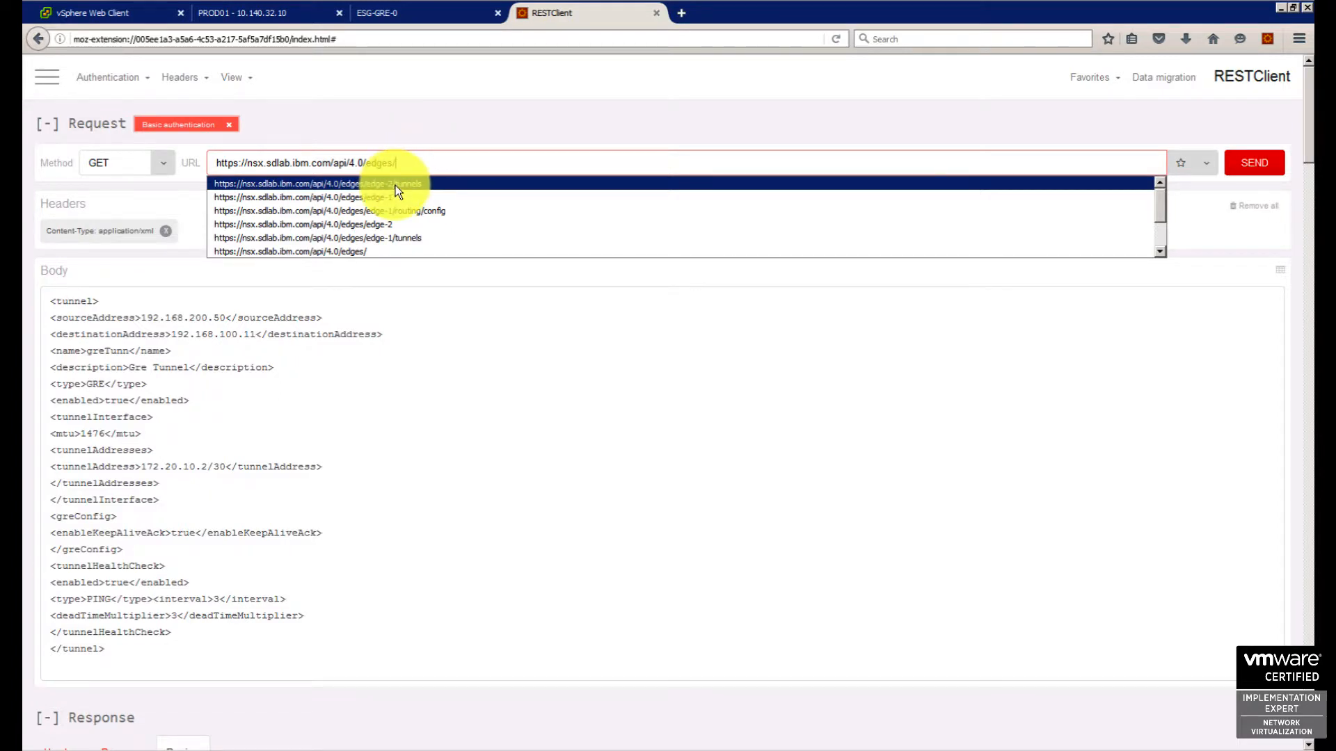
Point the request at /edges/edge-2/tunnels and send a GET for existing tunnels.
click(319, 184)
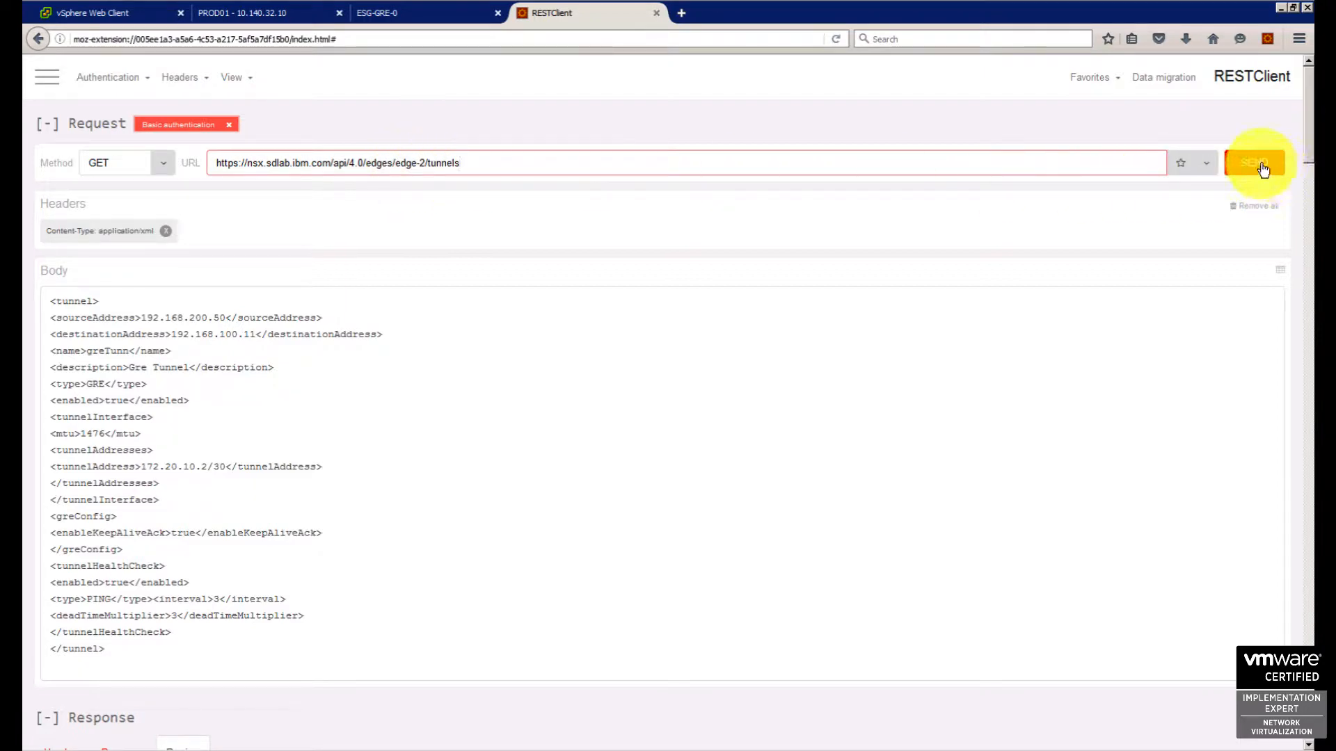
click(1254, 163)
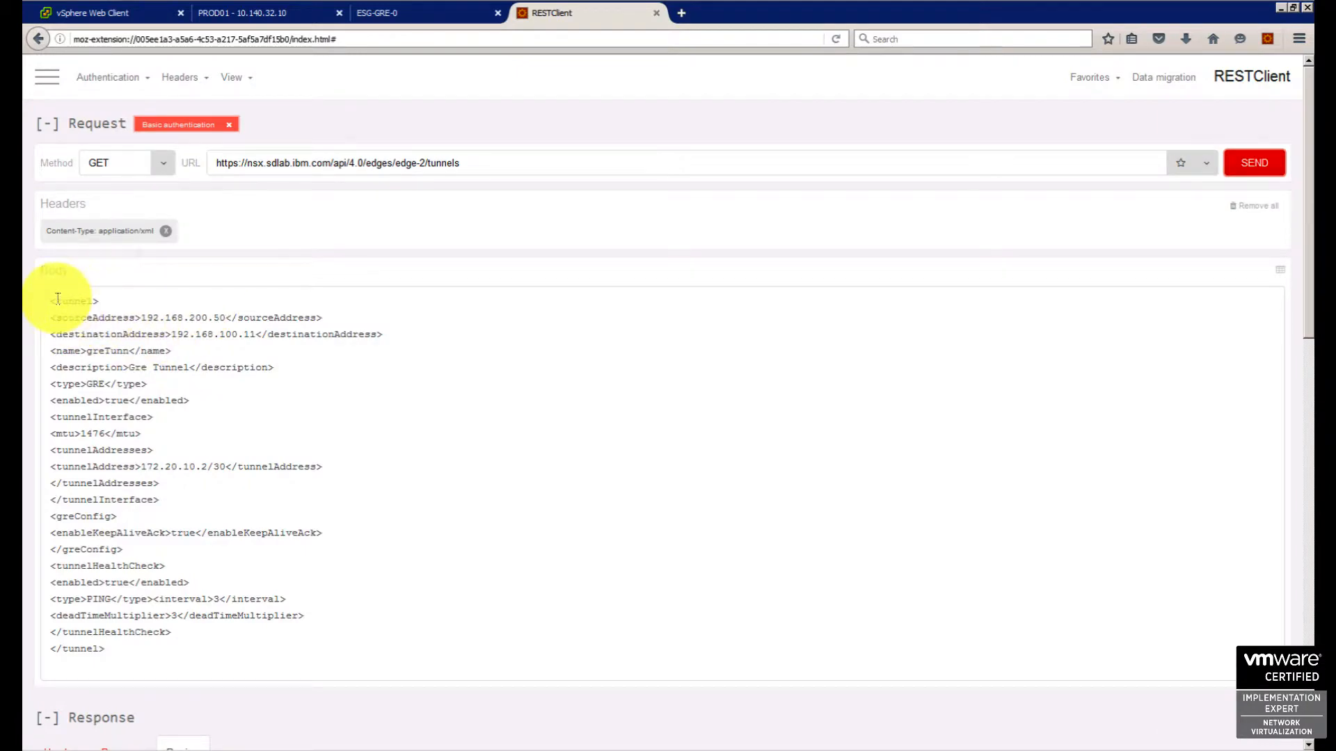
scroll(down, 3)
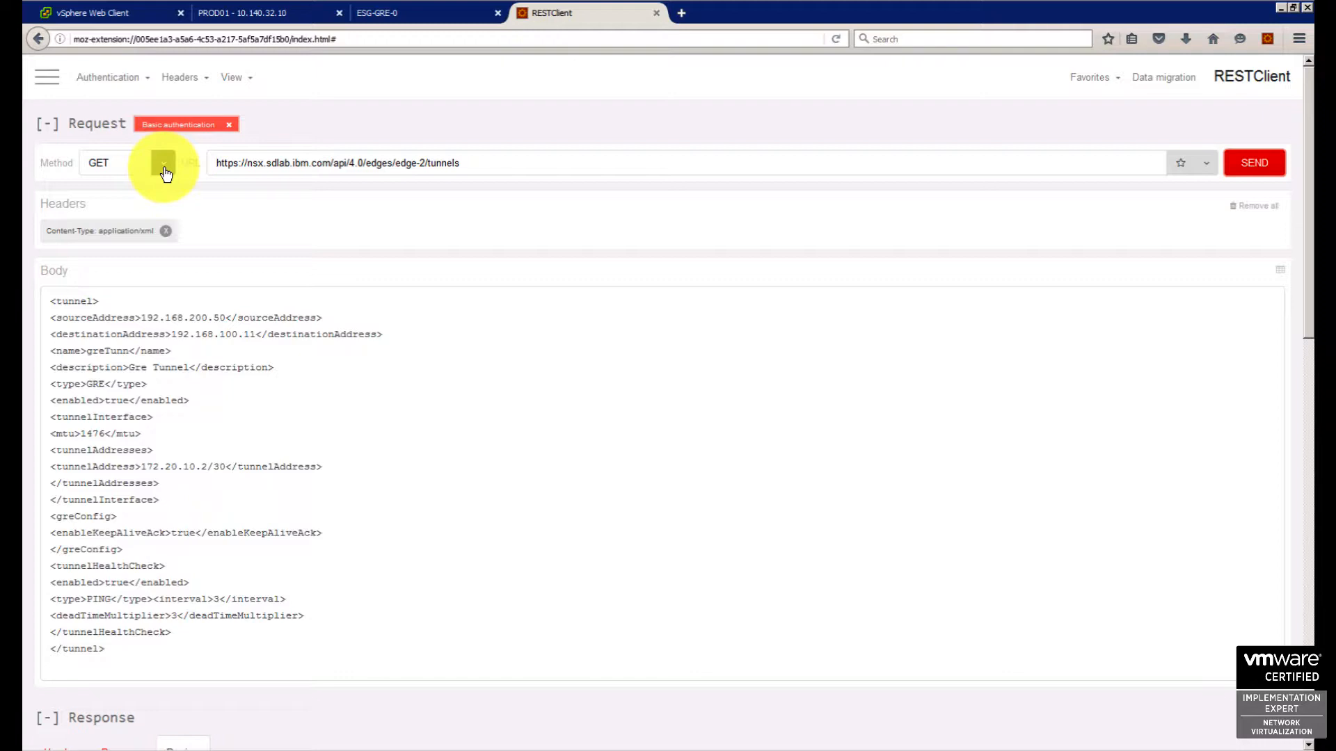
Switch the method to POST to create GRE tunnel greTunn from 192.168.200.50 to 192.168.100.11.
click(164, 163)
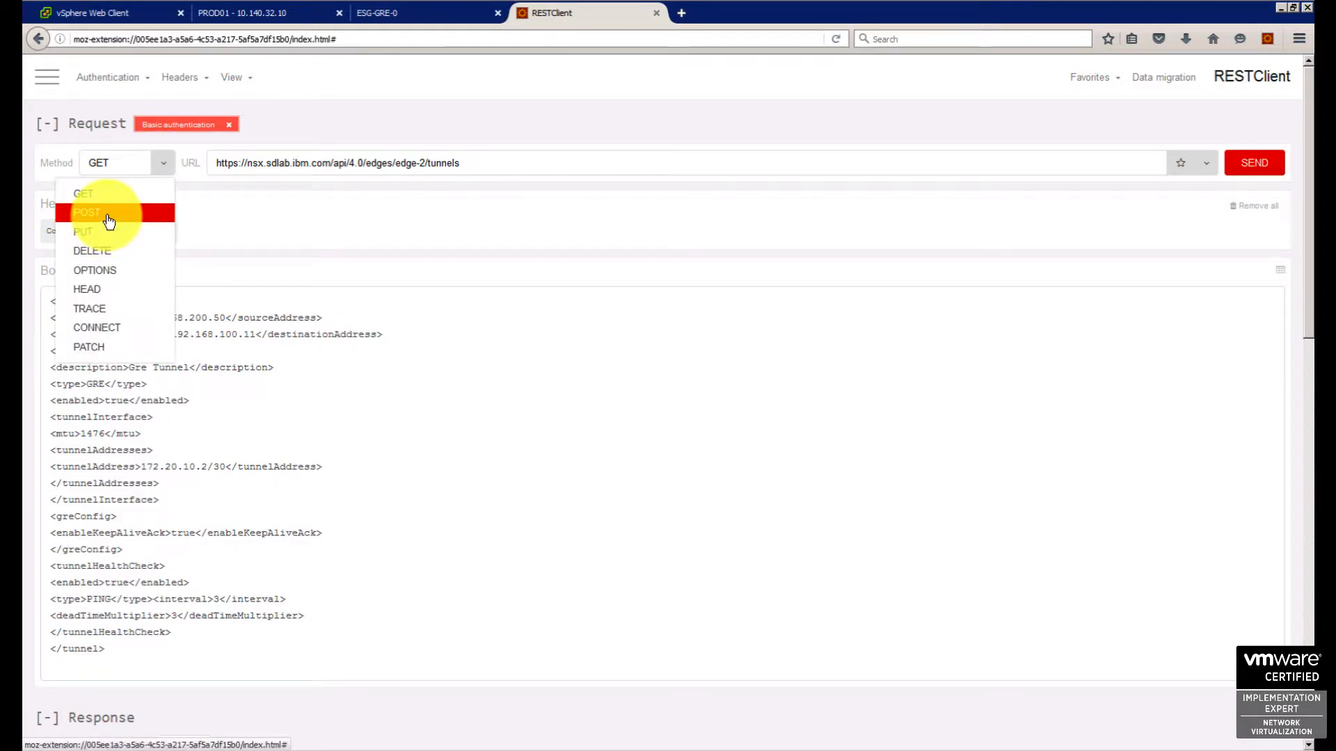
click(86, 211)
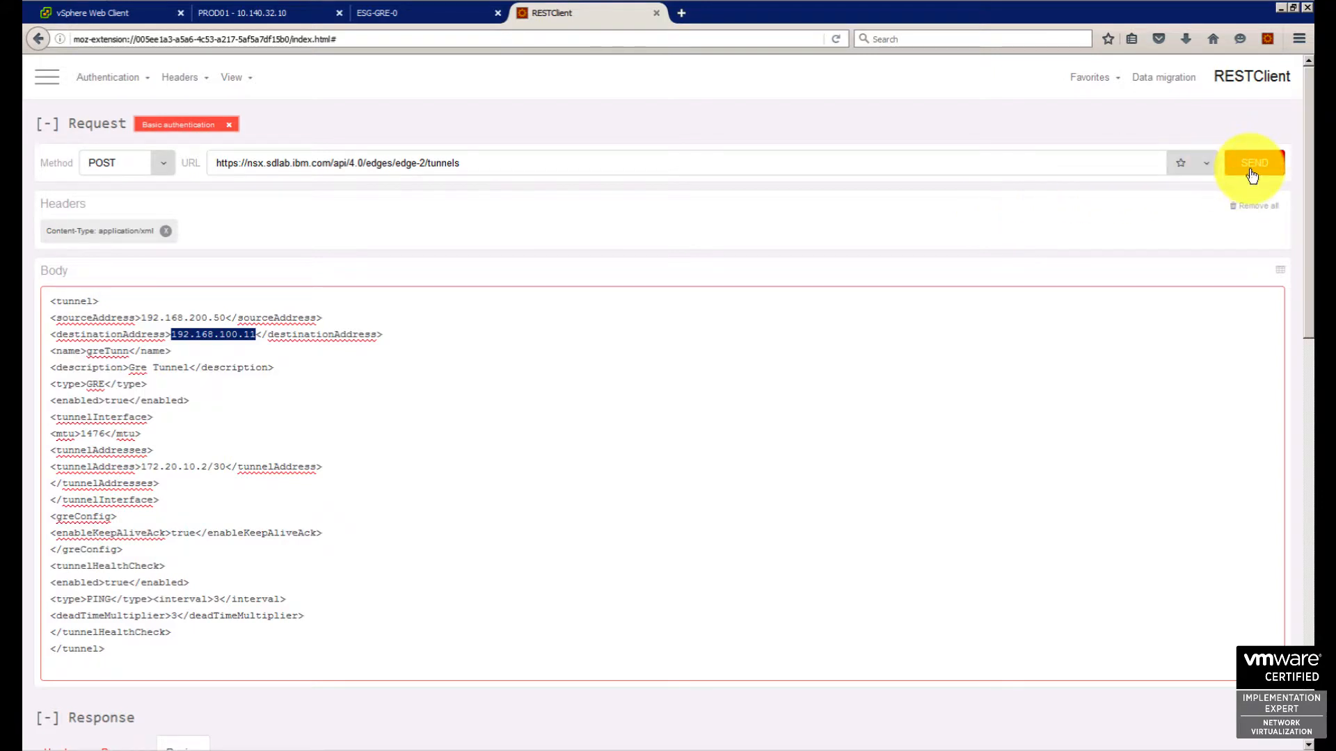
mouse_move(796, 228)
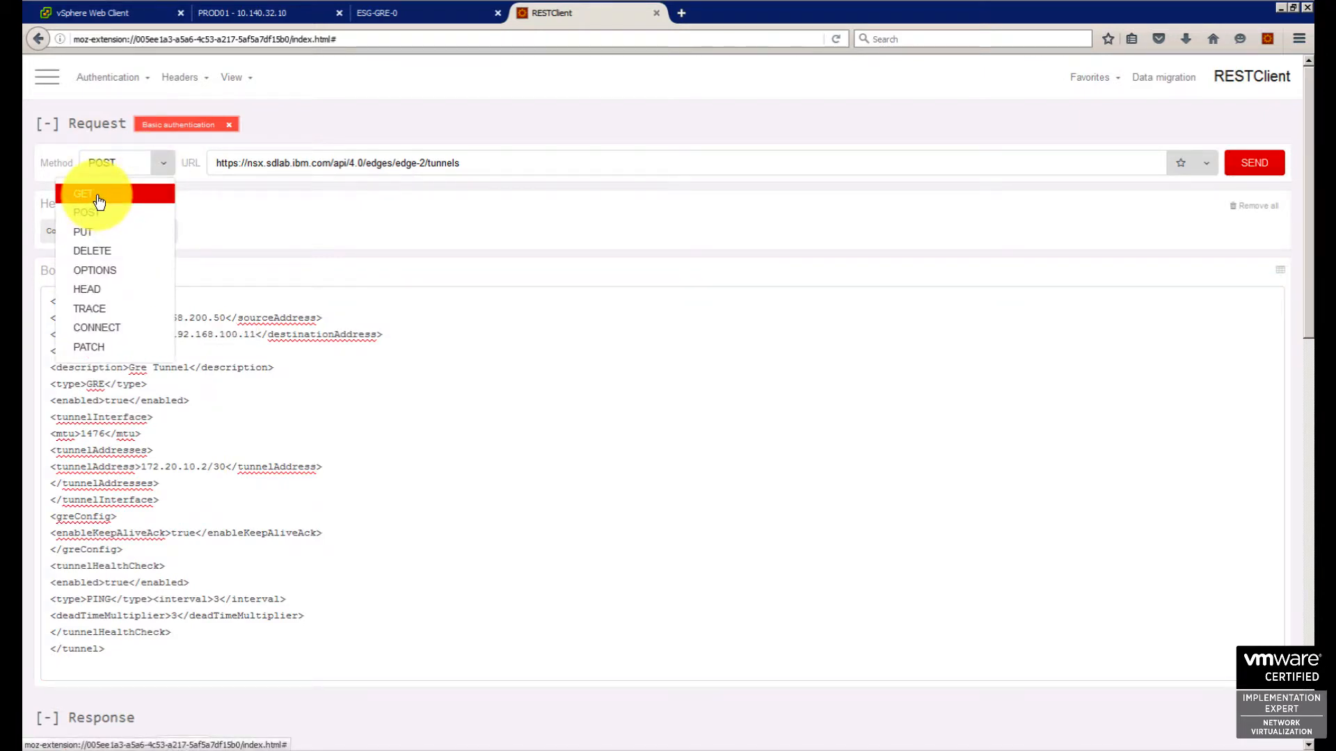
Send a GET confirming greTunn (tunnel 1, gre-1) exists on edge-2, then return to vSphere Web Client.
click(83, 194)
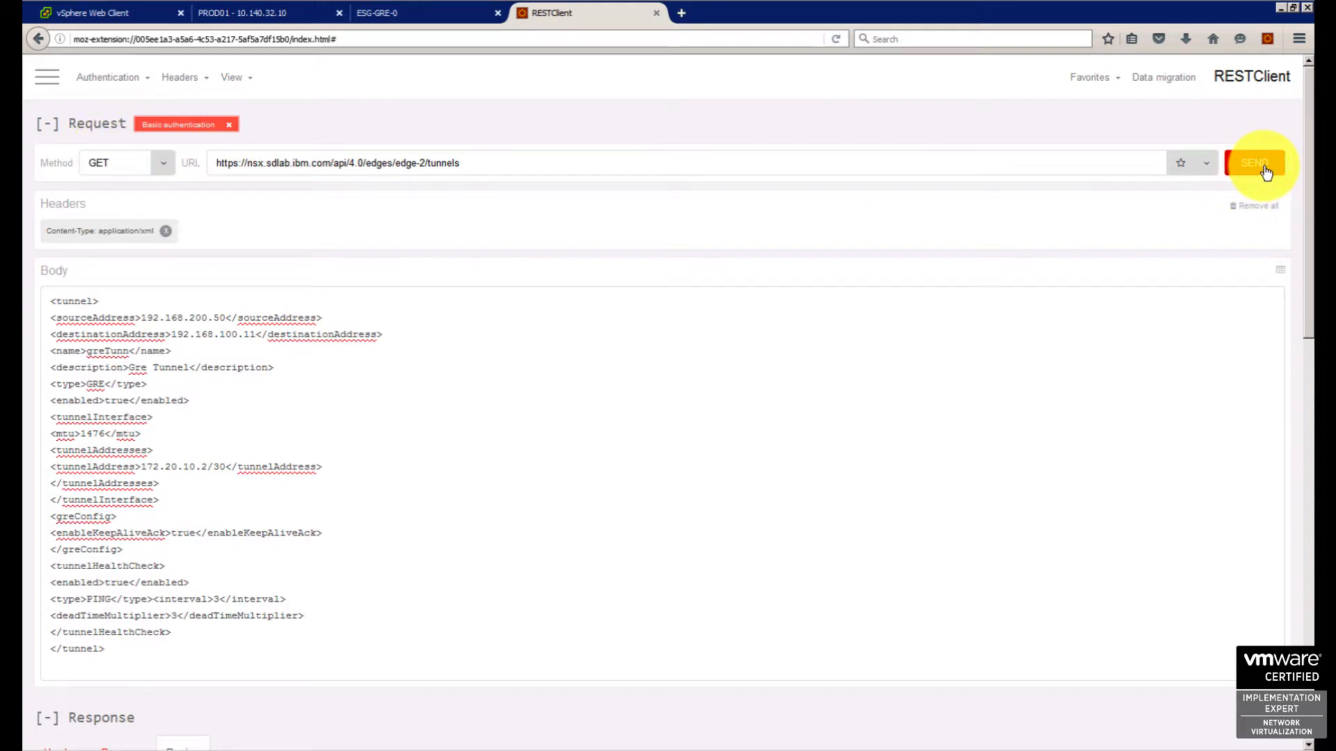
click(1252, 163)
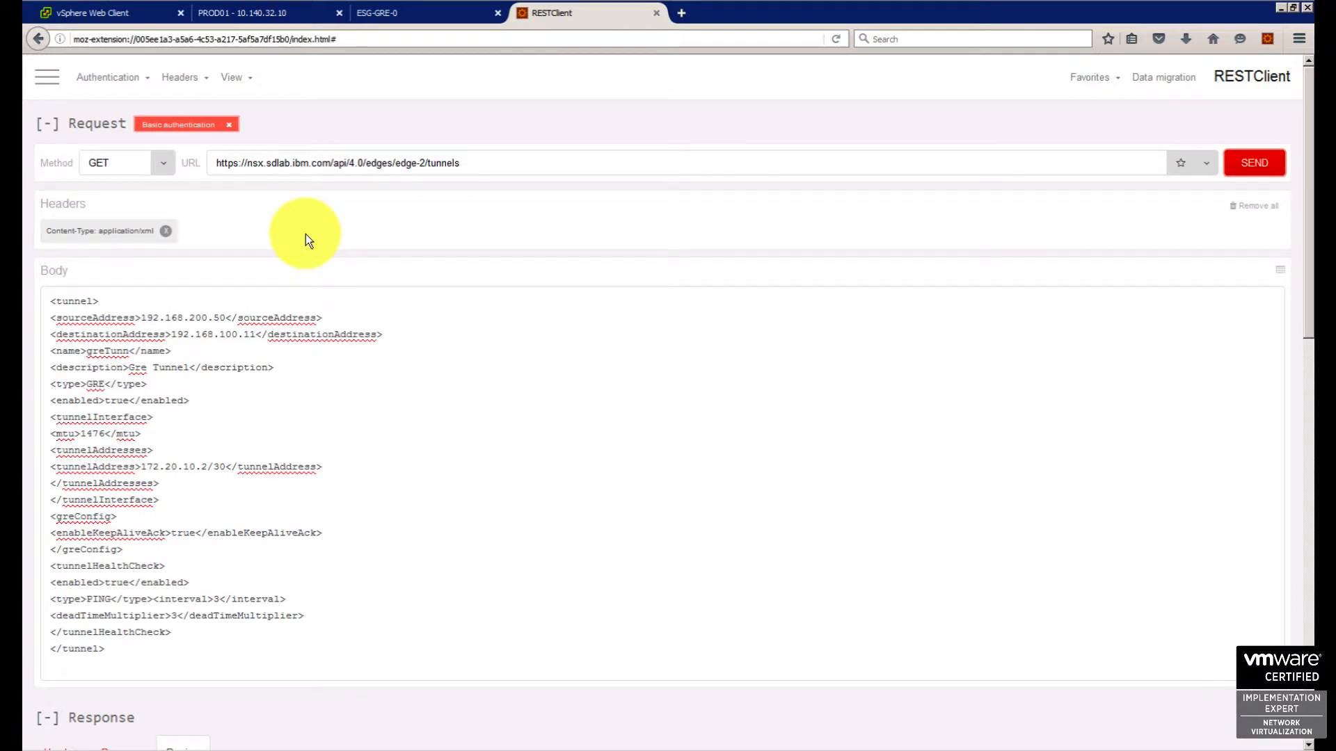
mouse_move(1296, 622)
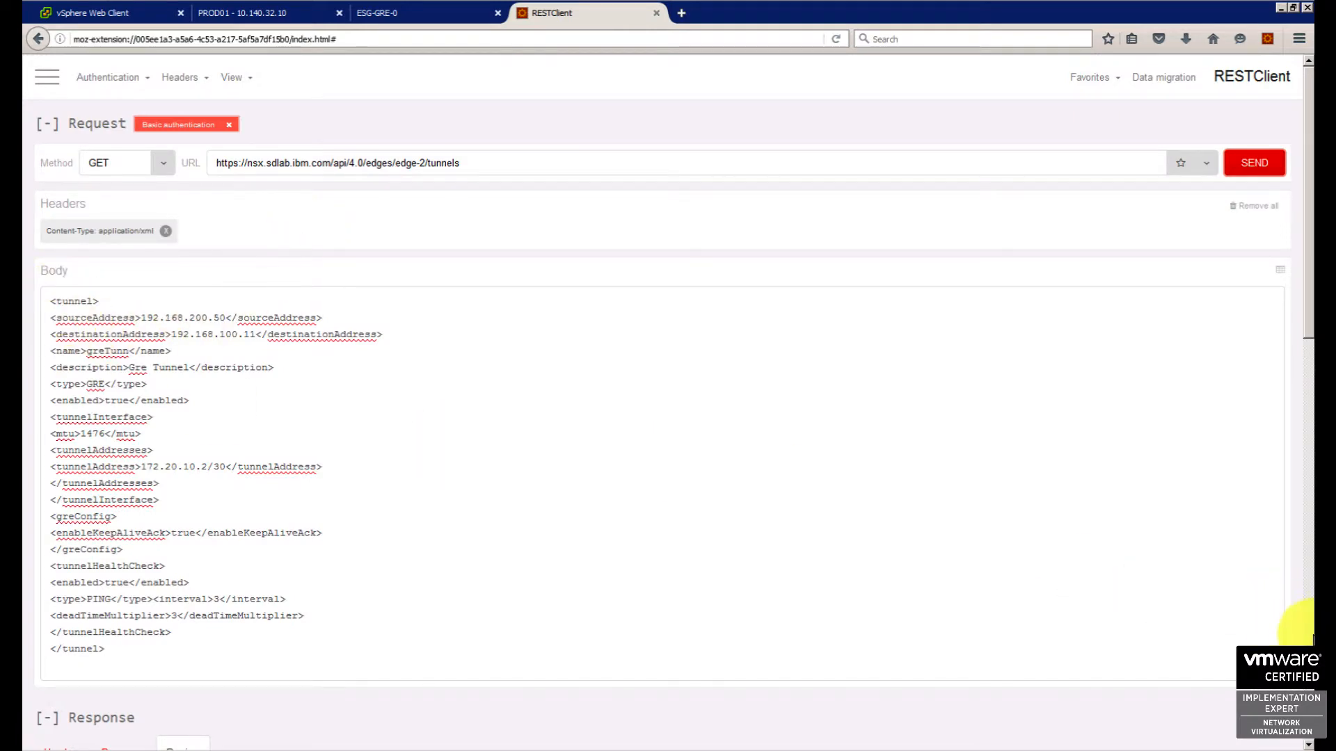
click(1254, 162)
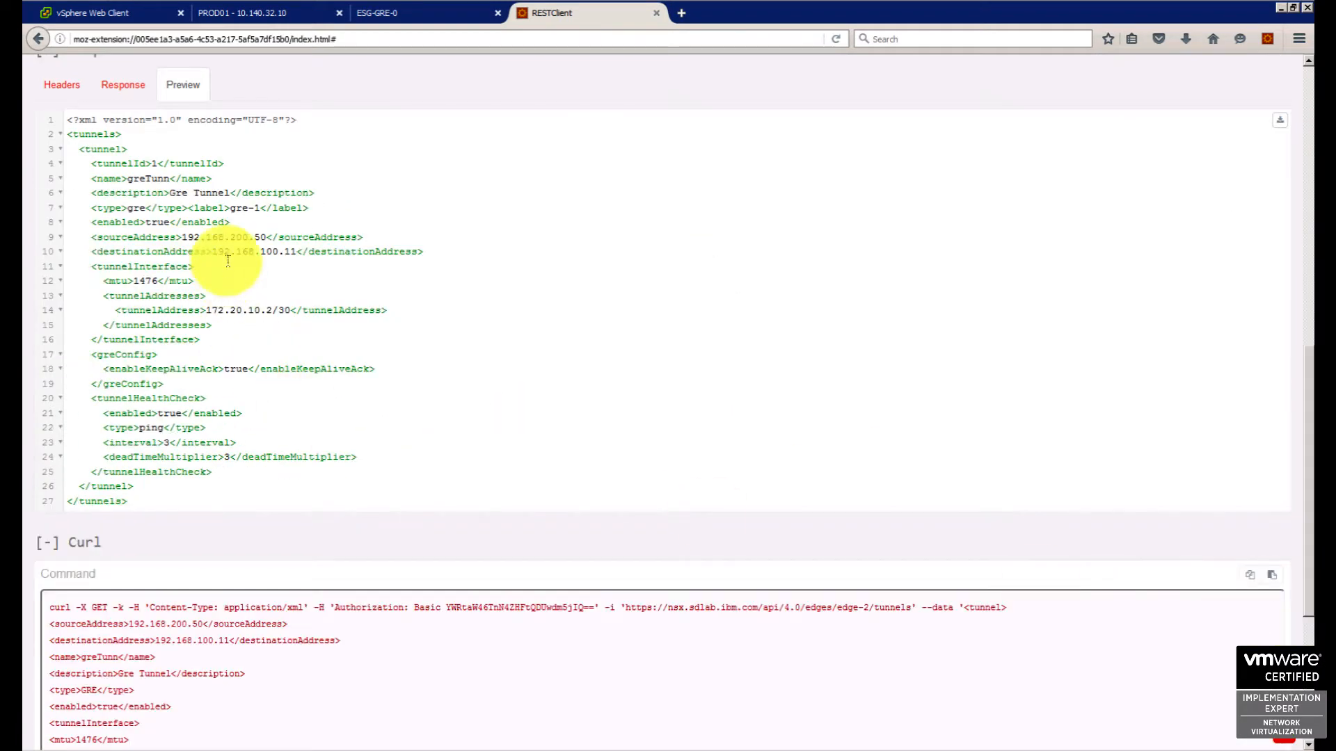
click(93, 12)
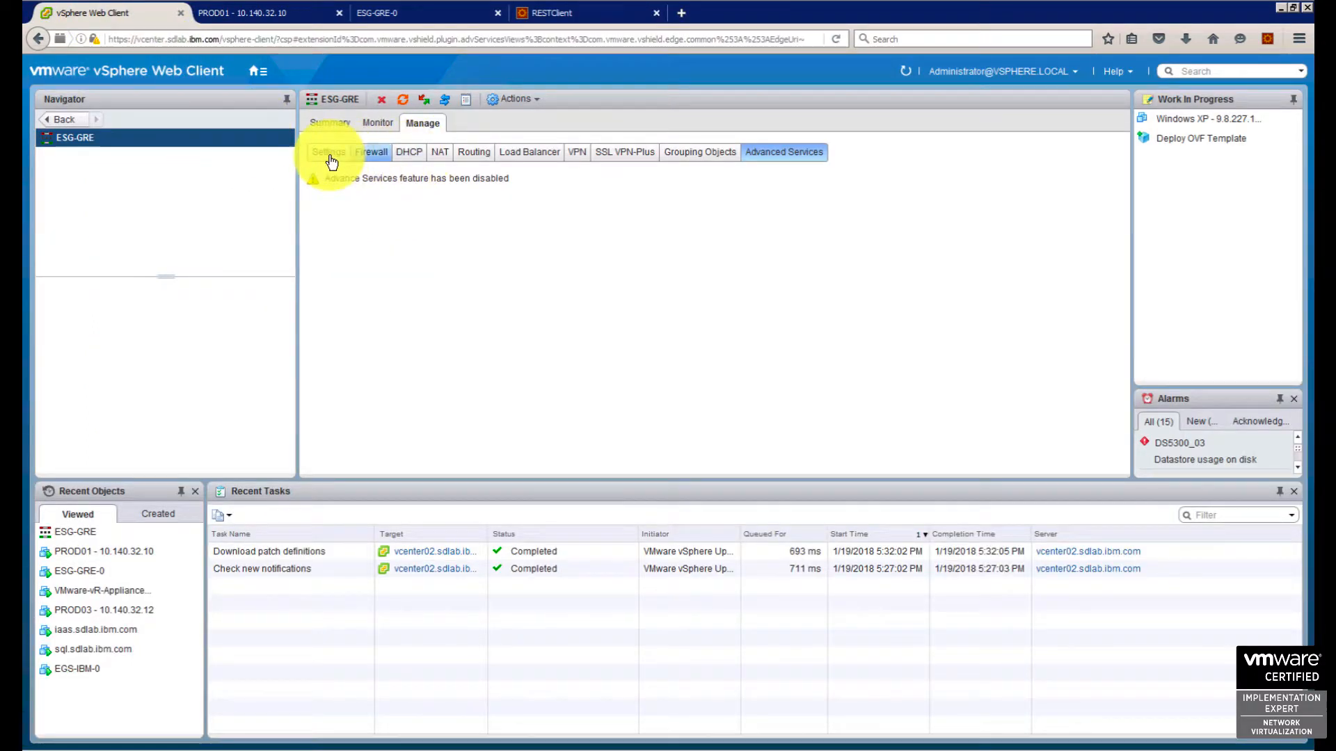
Review ESG-GRE's interface settings and switch to the ESG-GRE-0 edge console.
click(329, 151)
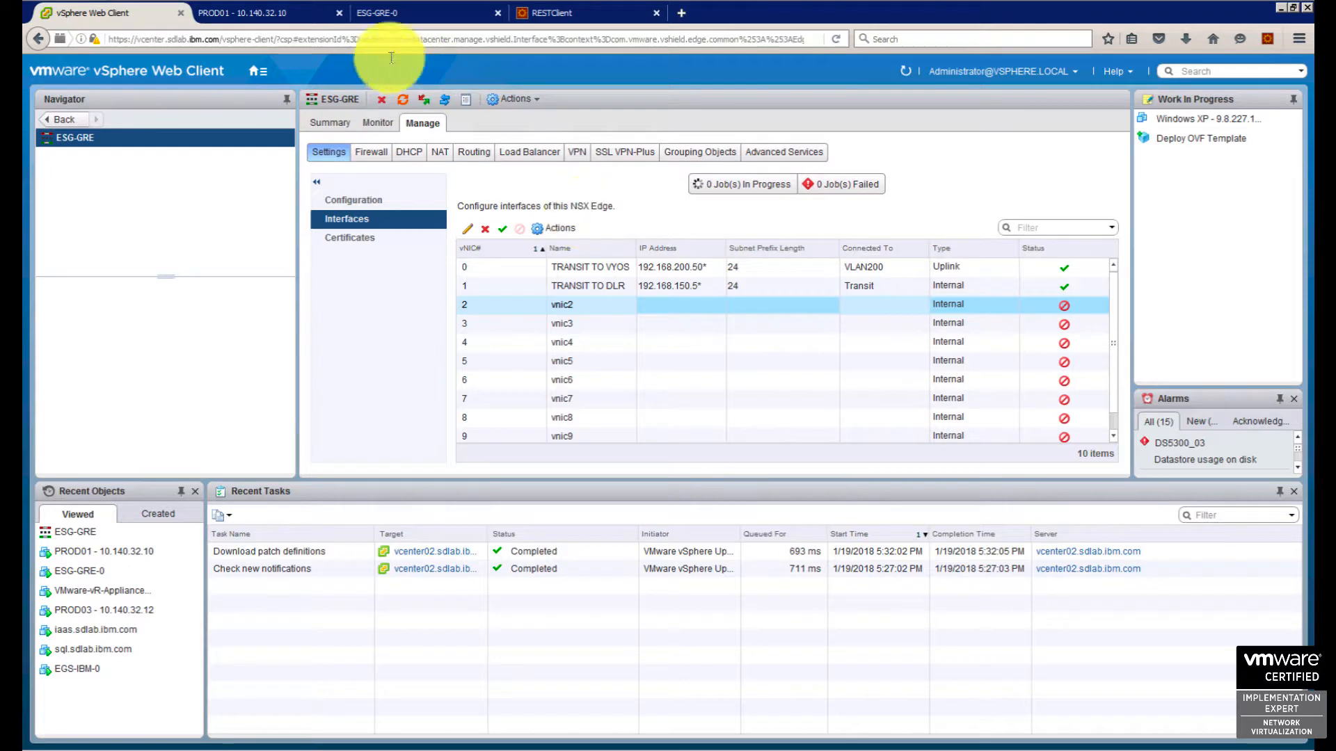
click(409, 13)
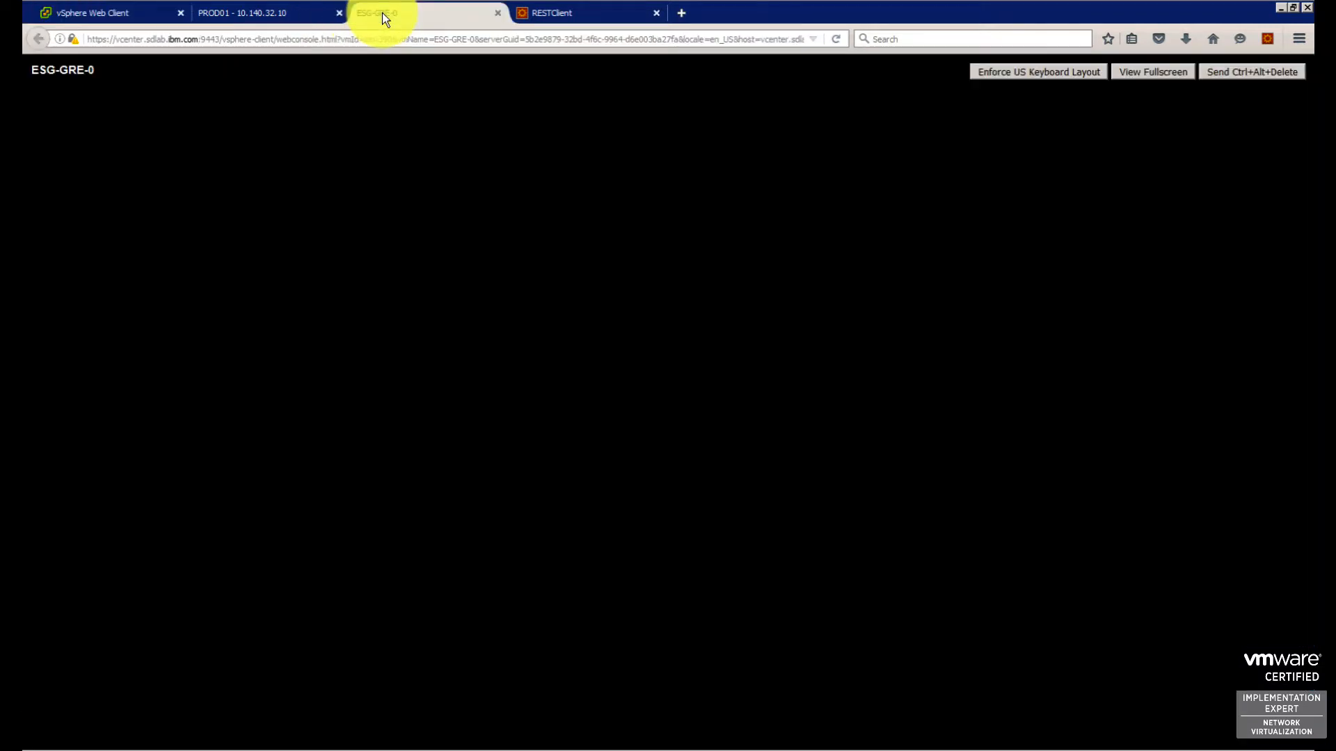
In the edge console run 'show configuration gre' and 'show interface gre-1', confirming gre-1 is up.
click(378, 12)
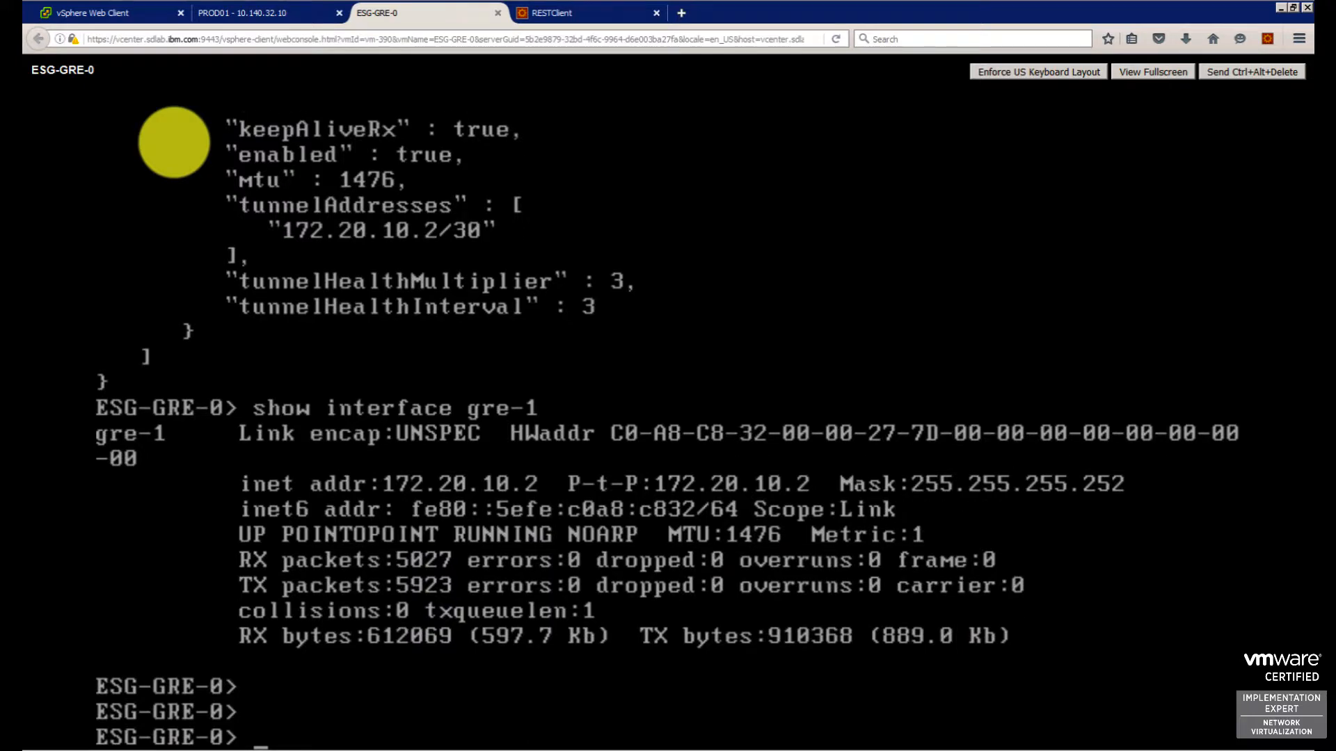
text(show configuration)
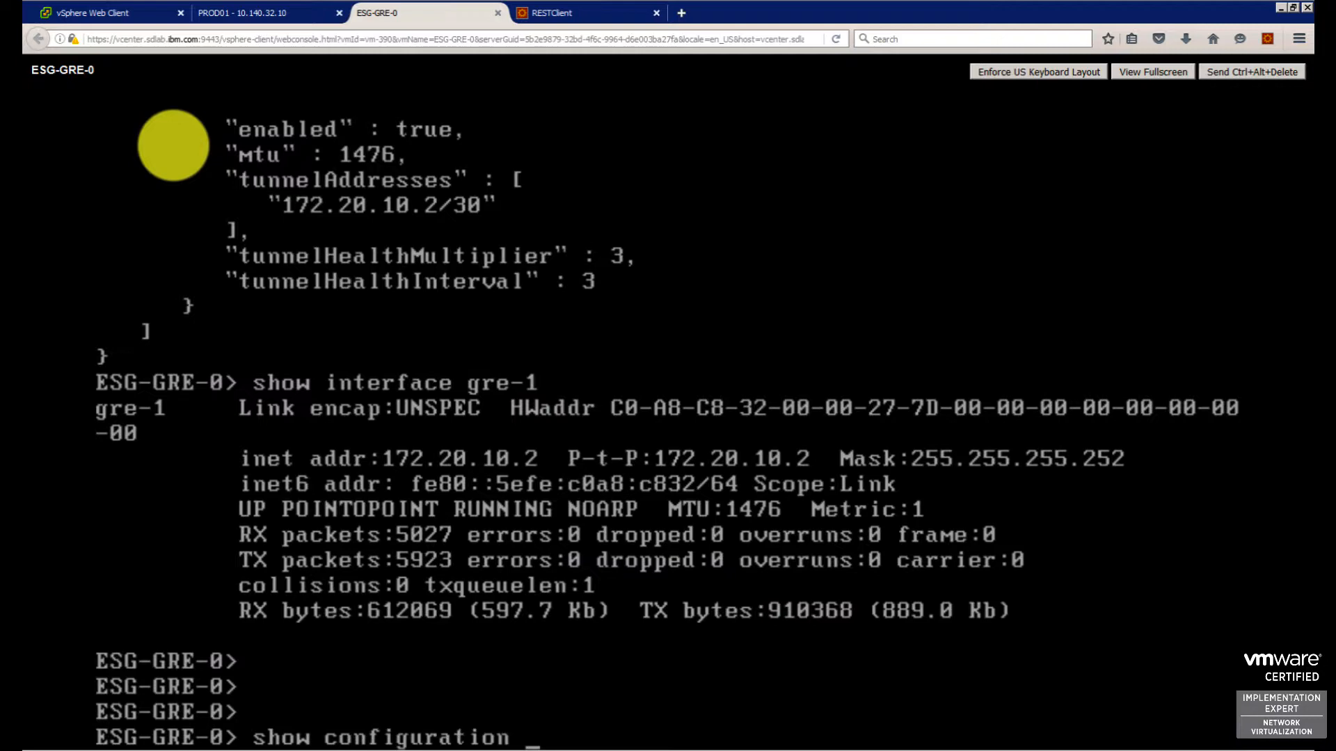
text(g)
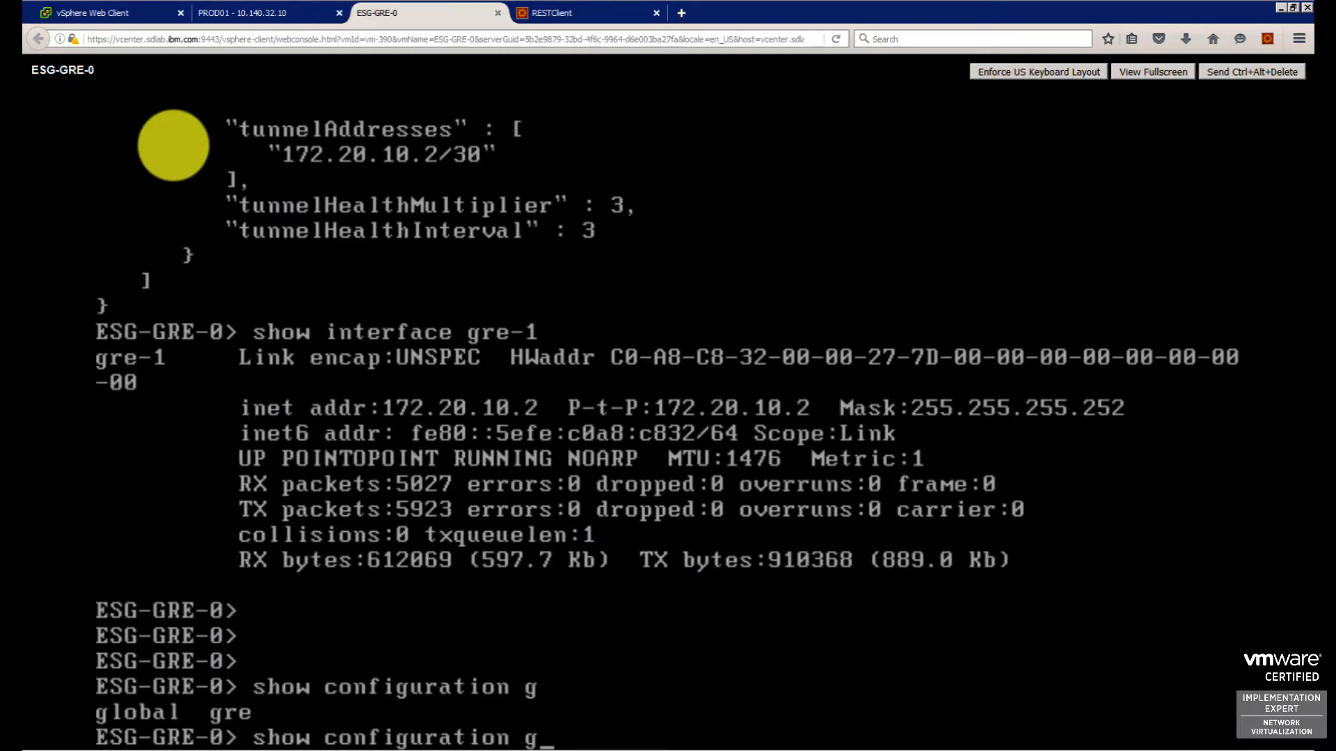
scroll(up, 3)
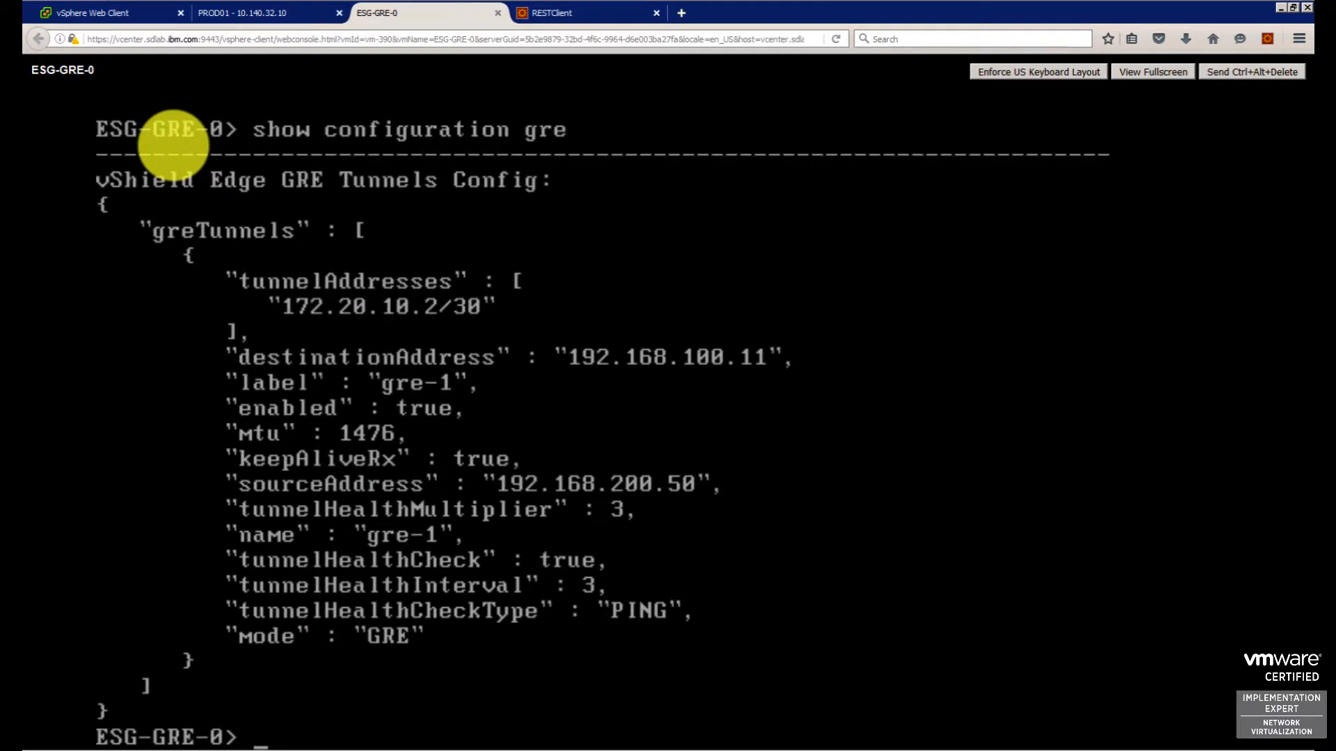
mouse_move(166, 175)
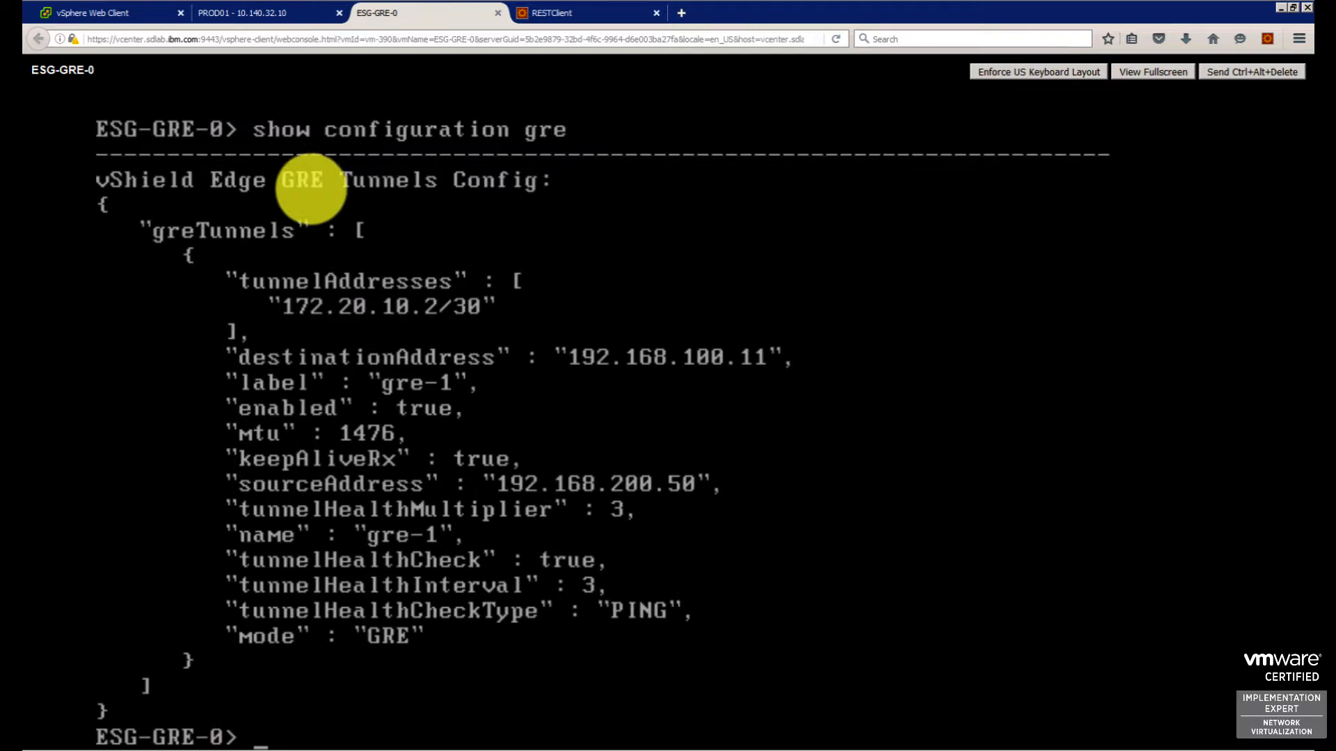
mouse_move(154, 302)
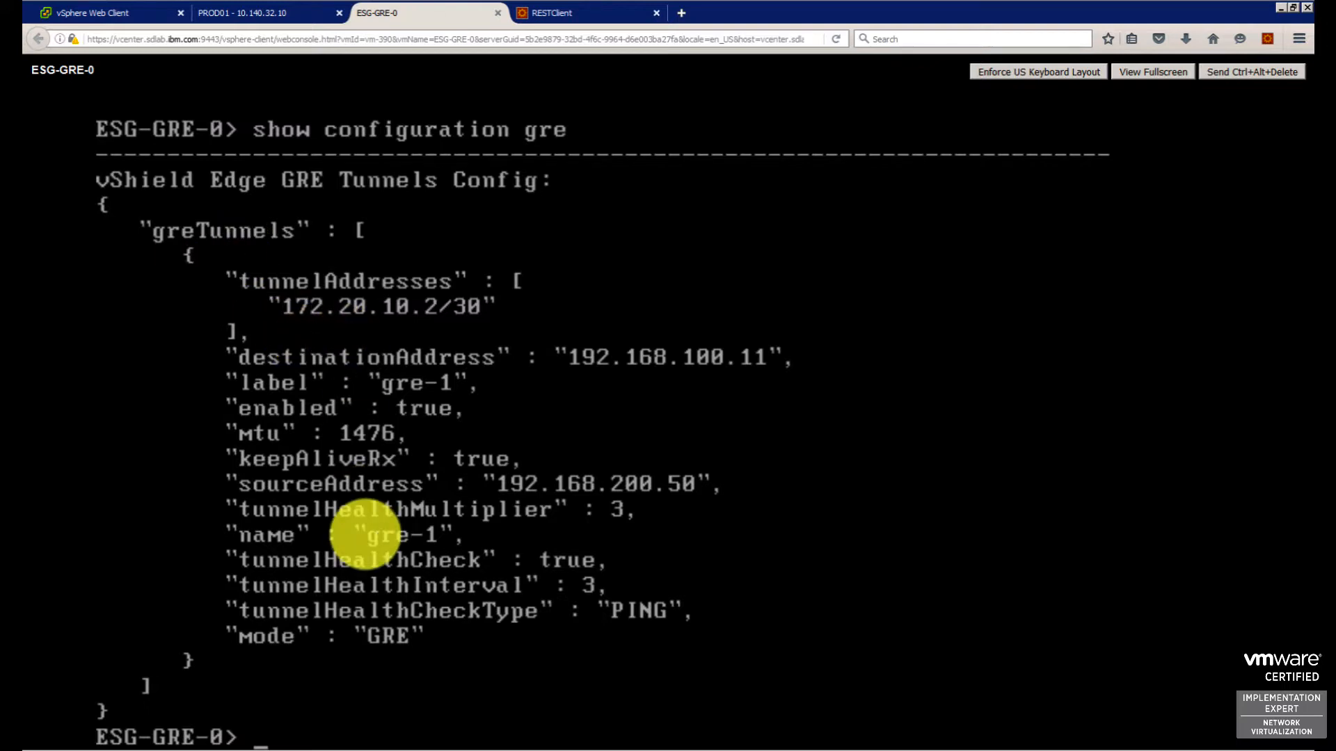
text(show interface)
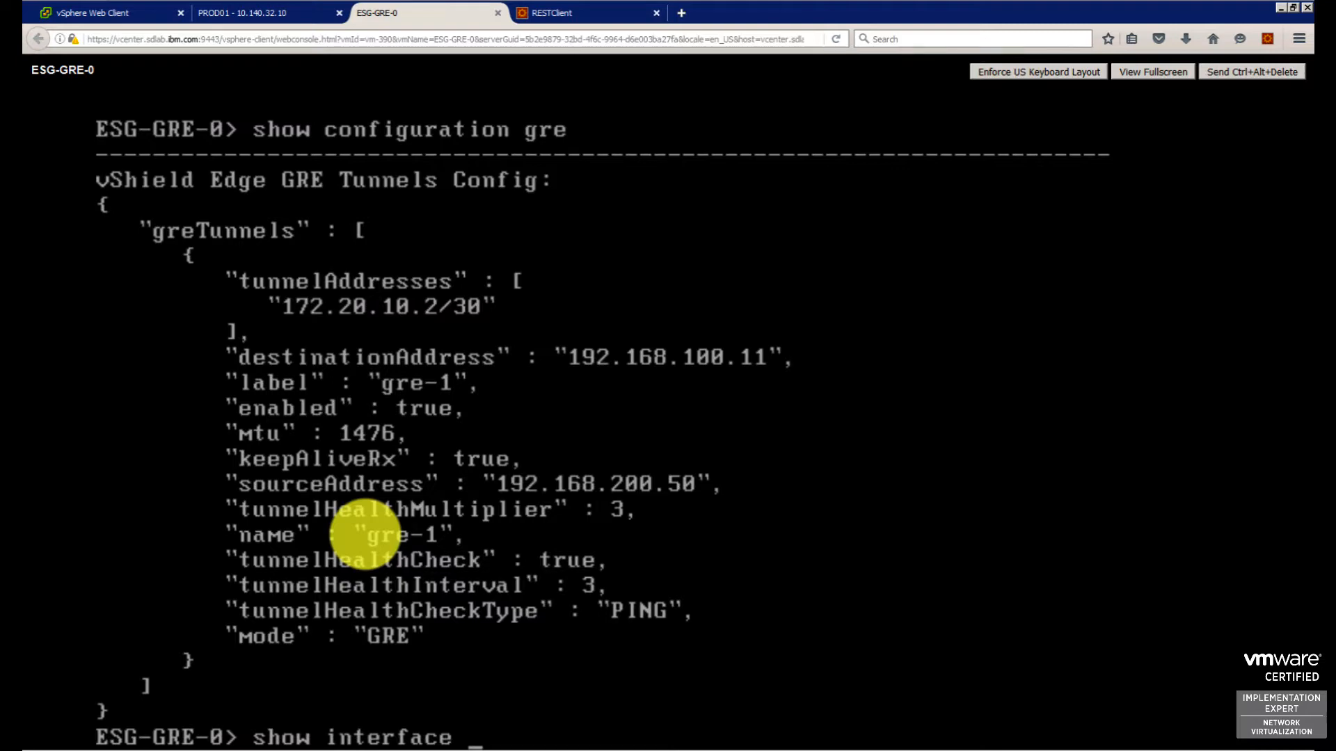
text(gre-1)
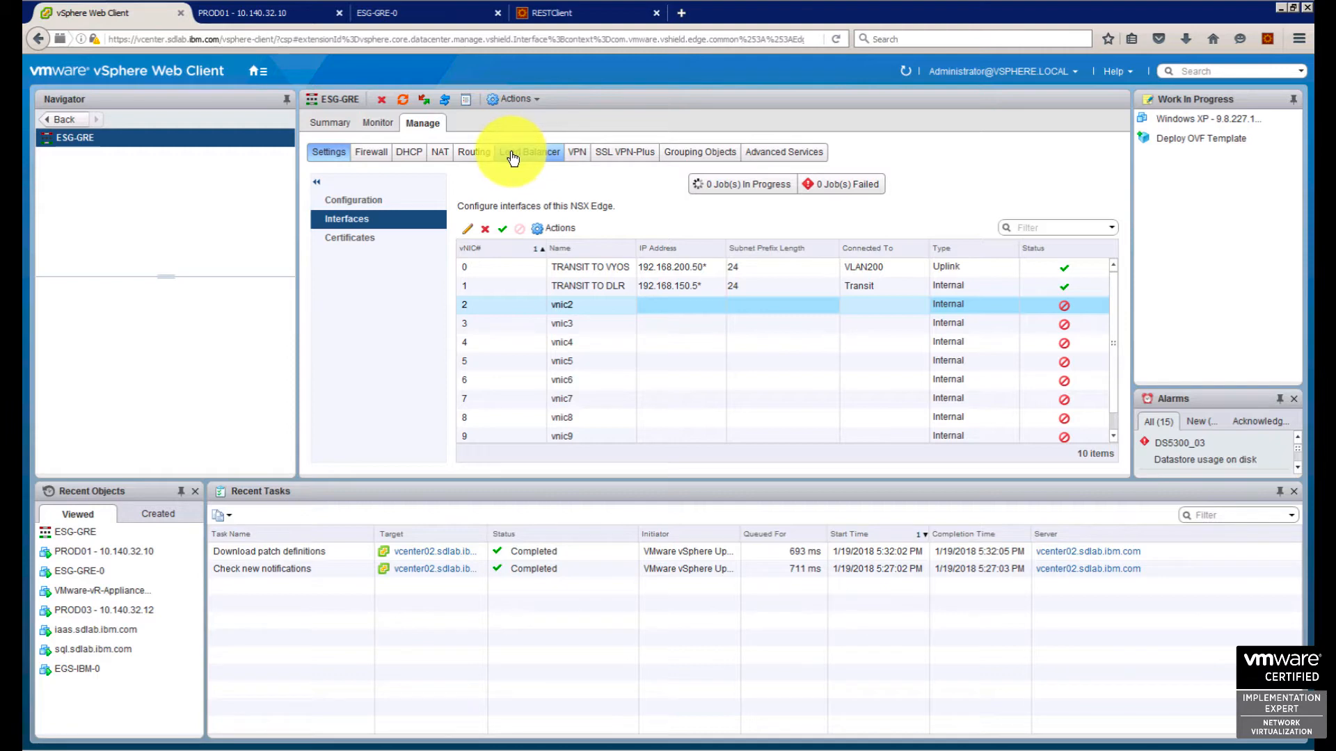
mouse_move(473, 154)
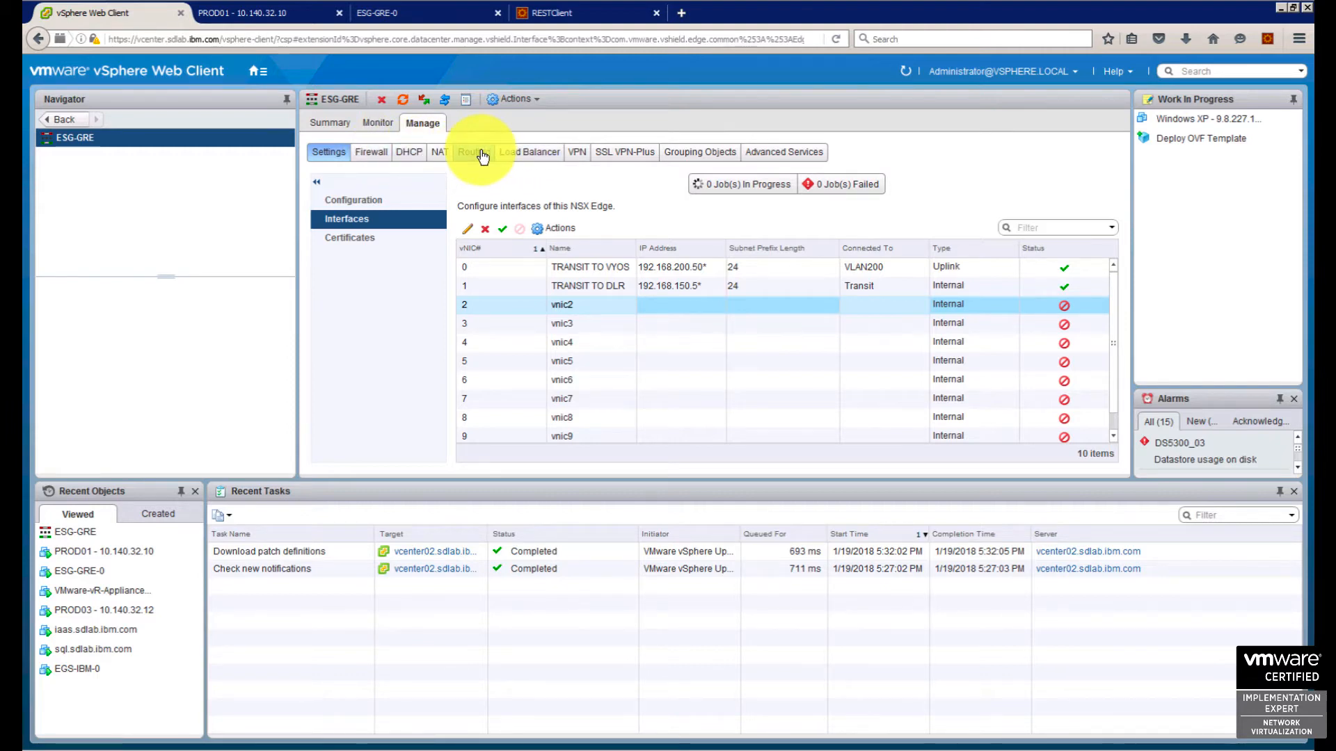
Show ESG-GRE's BGP routing configuration and neighbors under Manage > Routing.
click(473, 152)
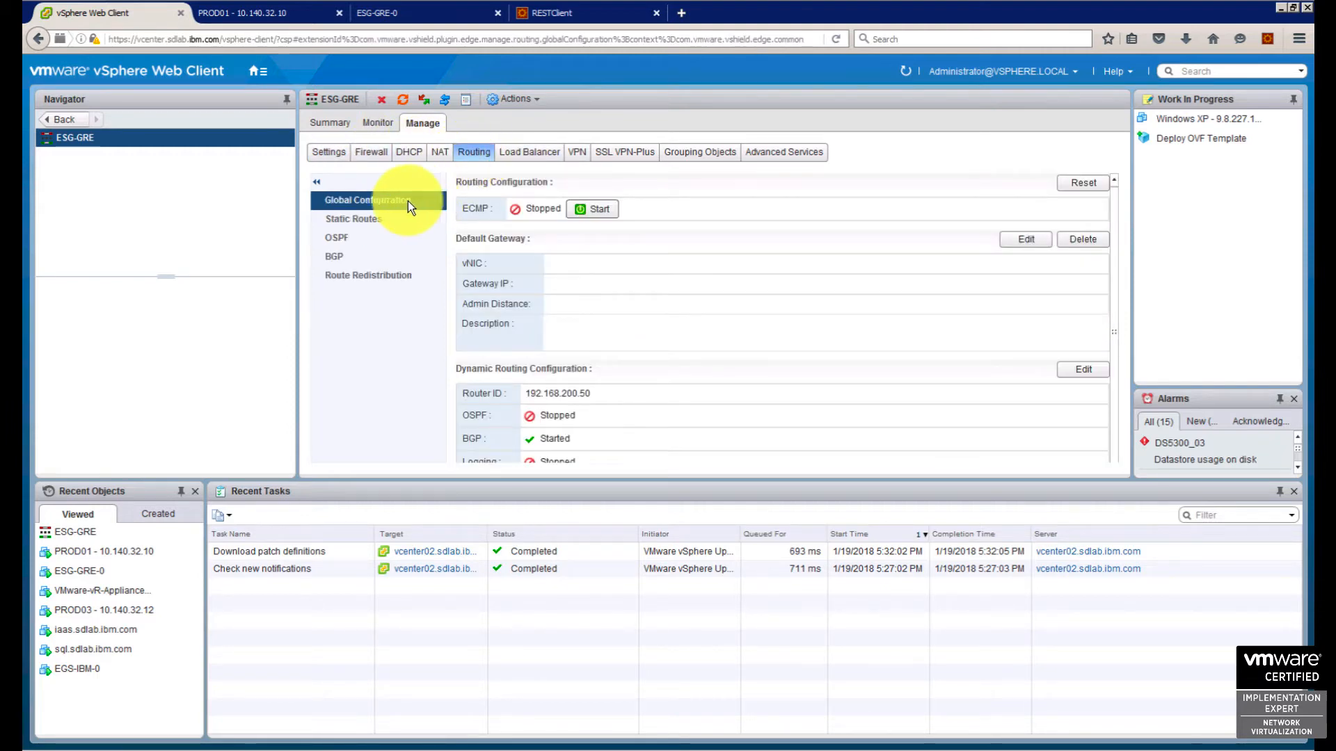
click(333, 256)
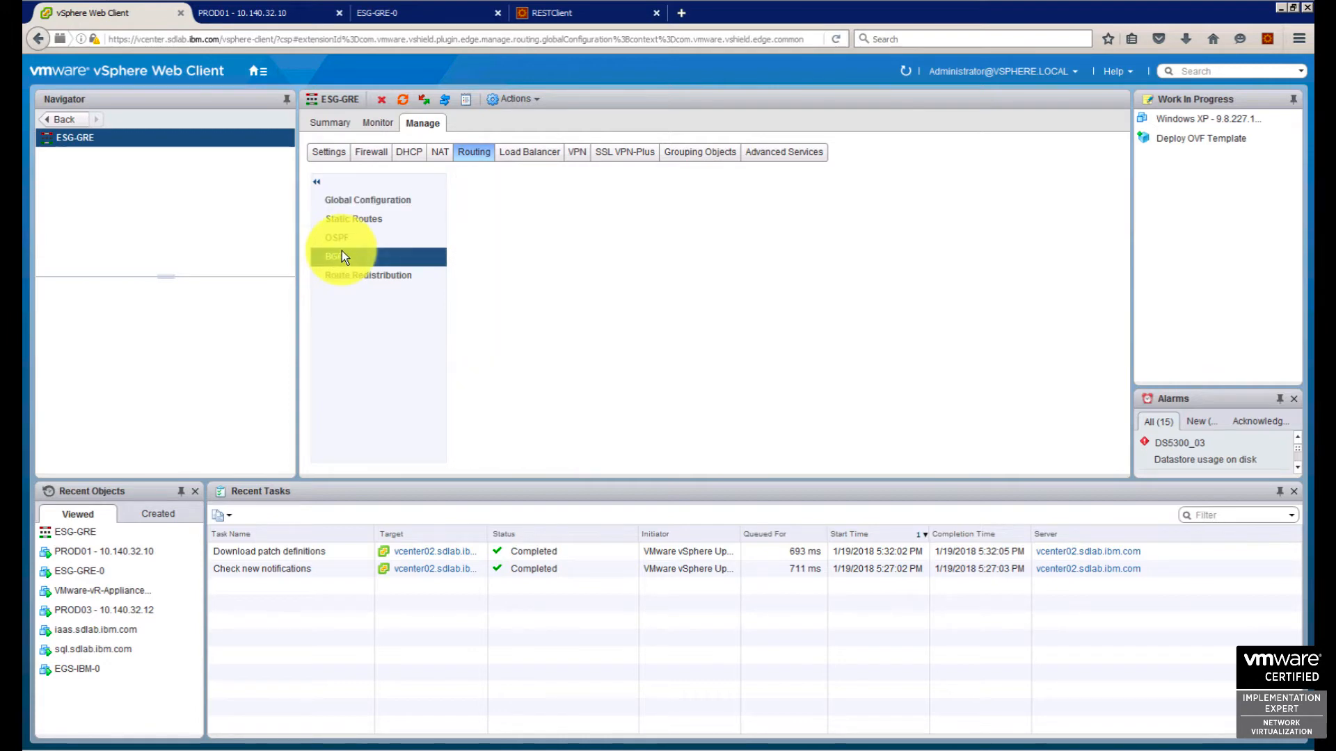
click(335, 256)
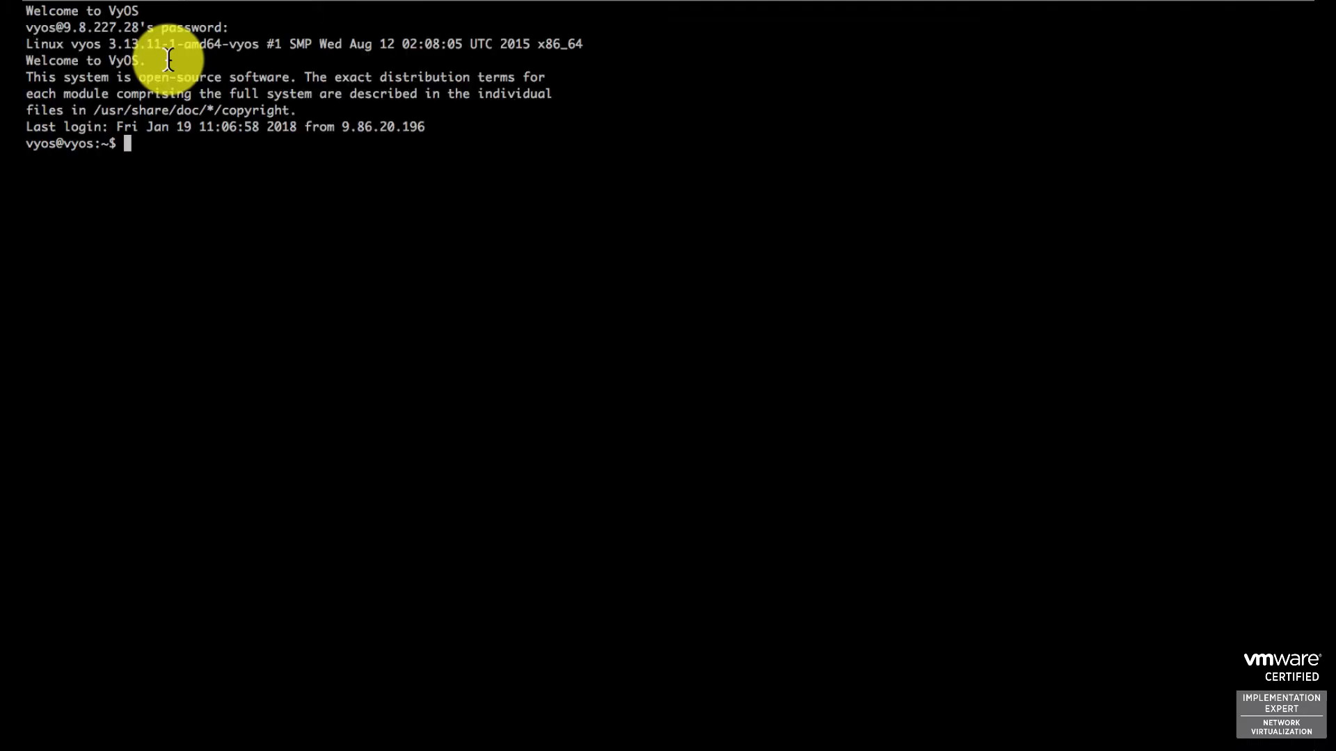
On VyOS run 'show ip bgp' and 'show ip route' for routes via 172.20.10.2, then return to the browser.
text(show ip bgp)
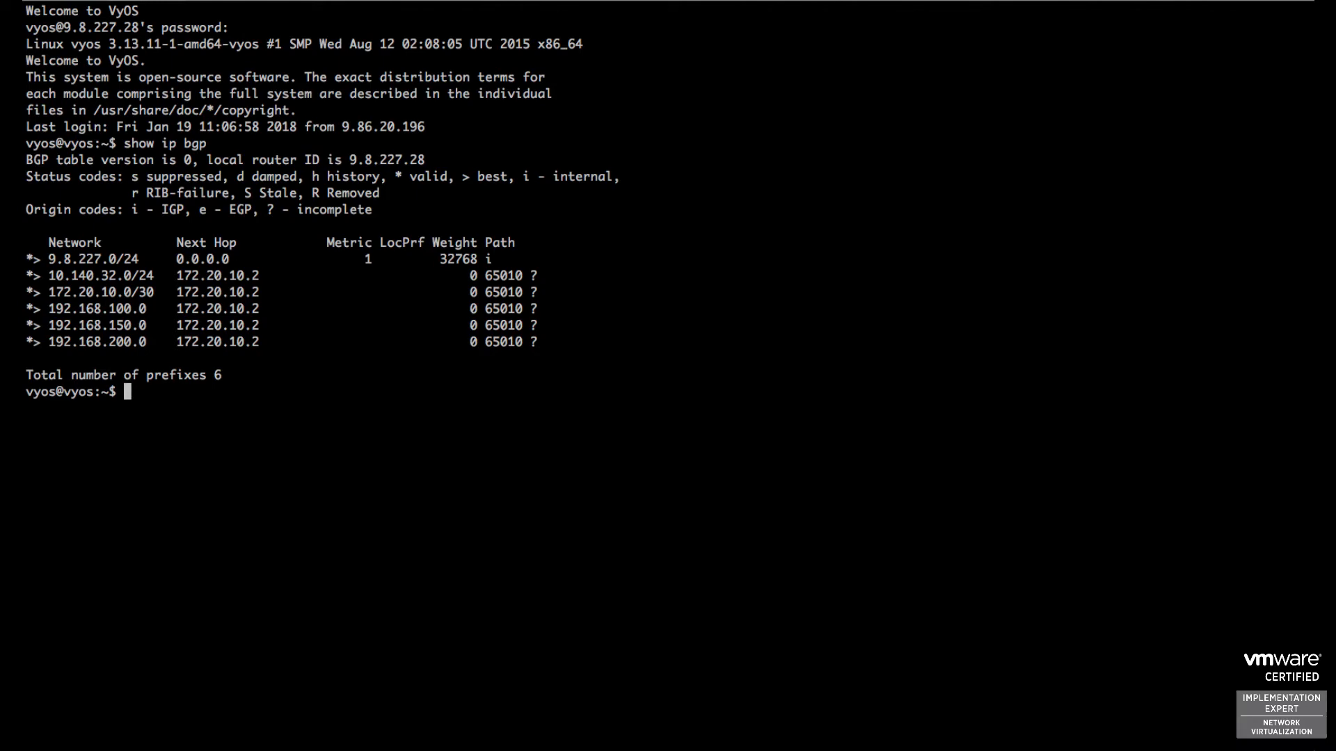
text(show ip route)
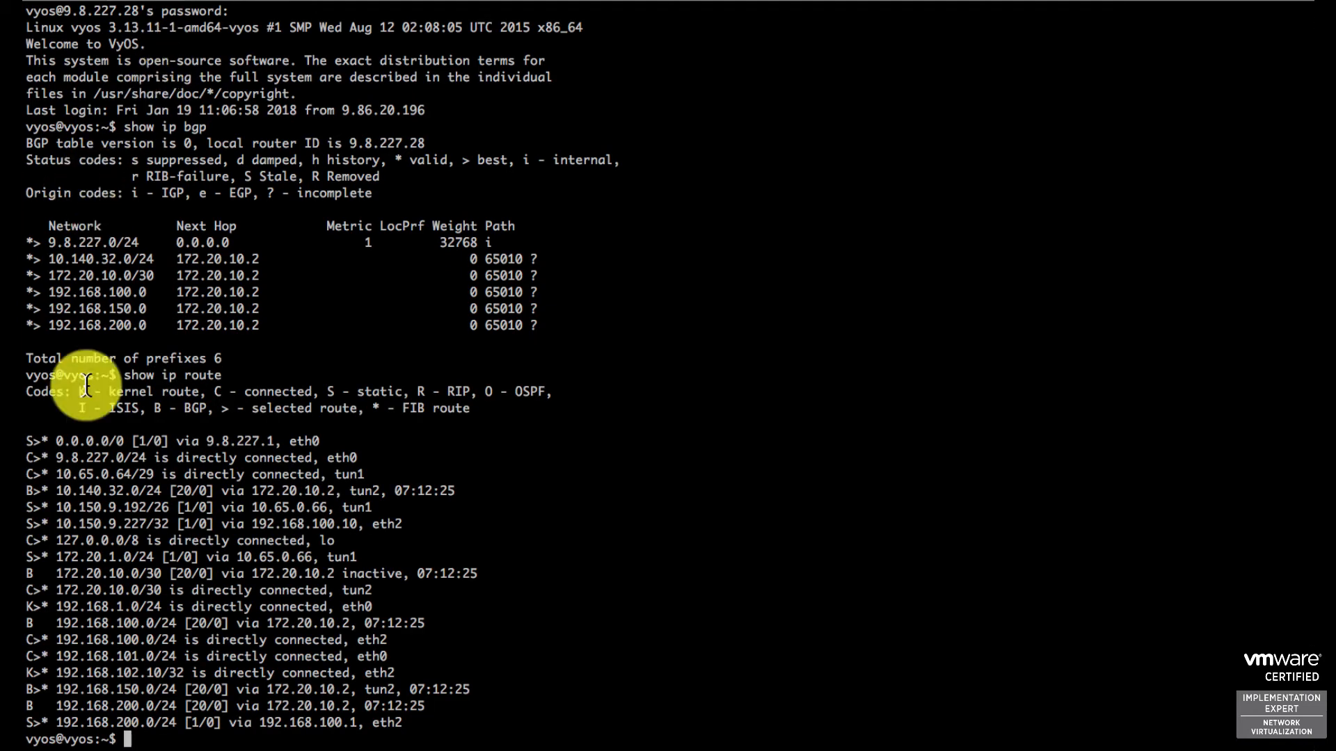
click(93, 13)
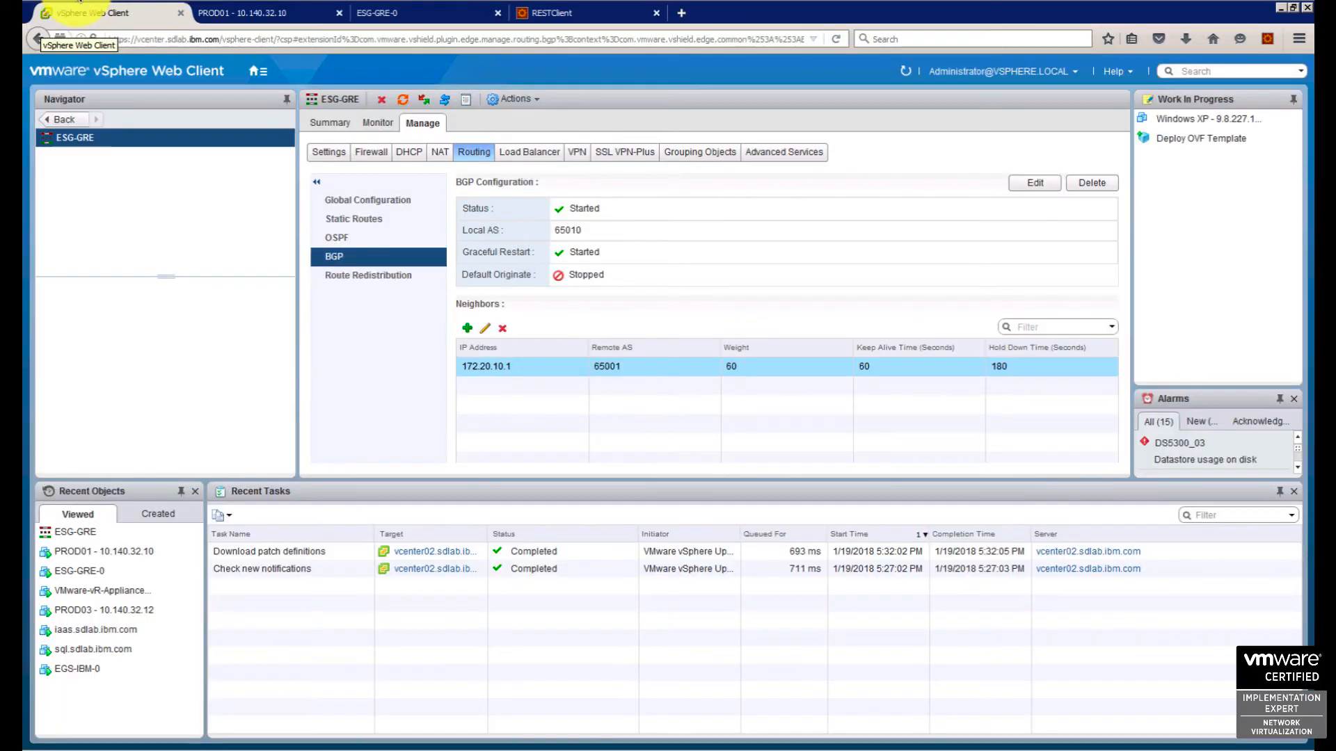
Run 'show ip route' on ESG-GRE-0 to confirm BGP-learned 9.8.227.0/24 via 172.20.10.1.
click(417, 12)
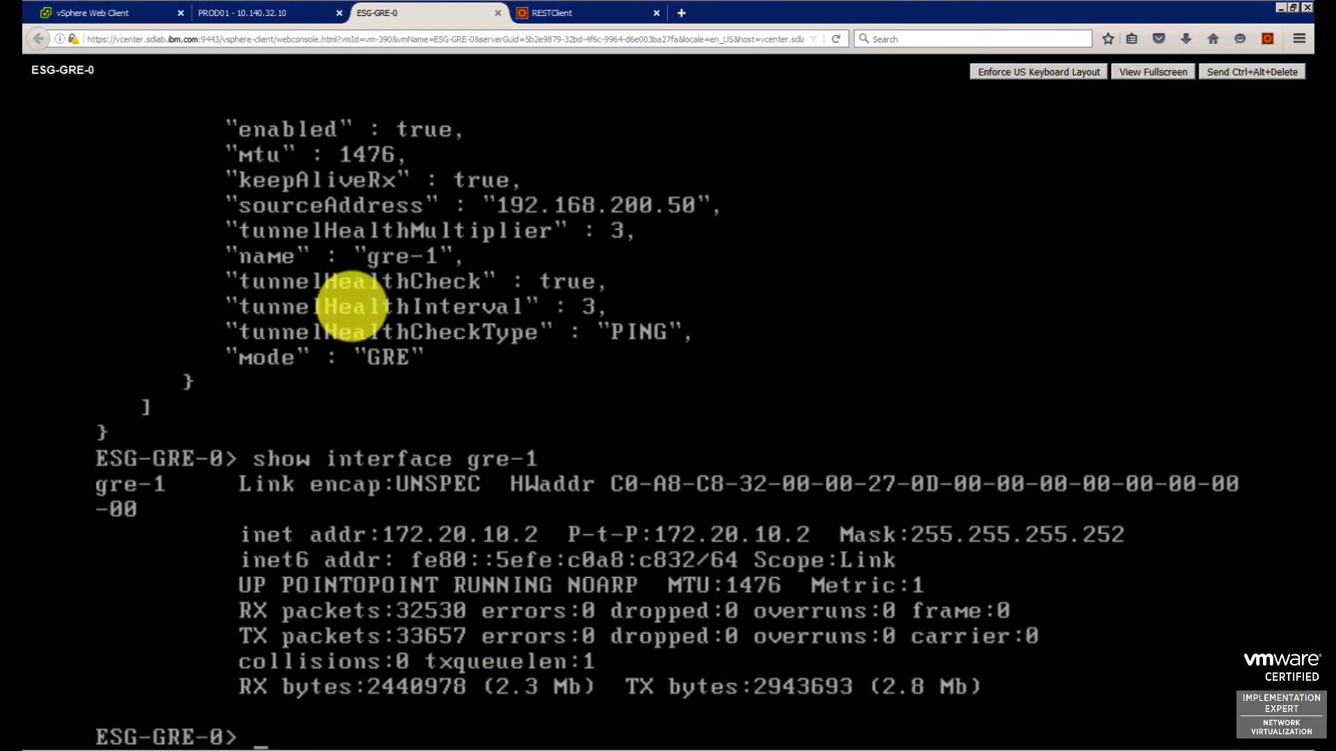
text(show)
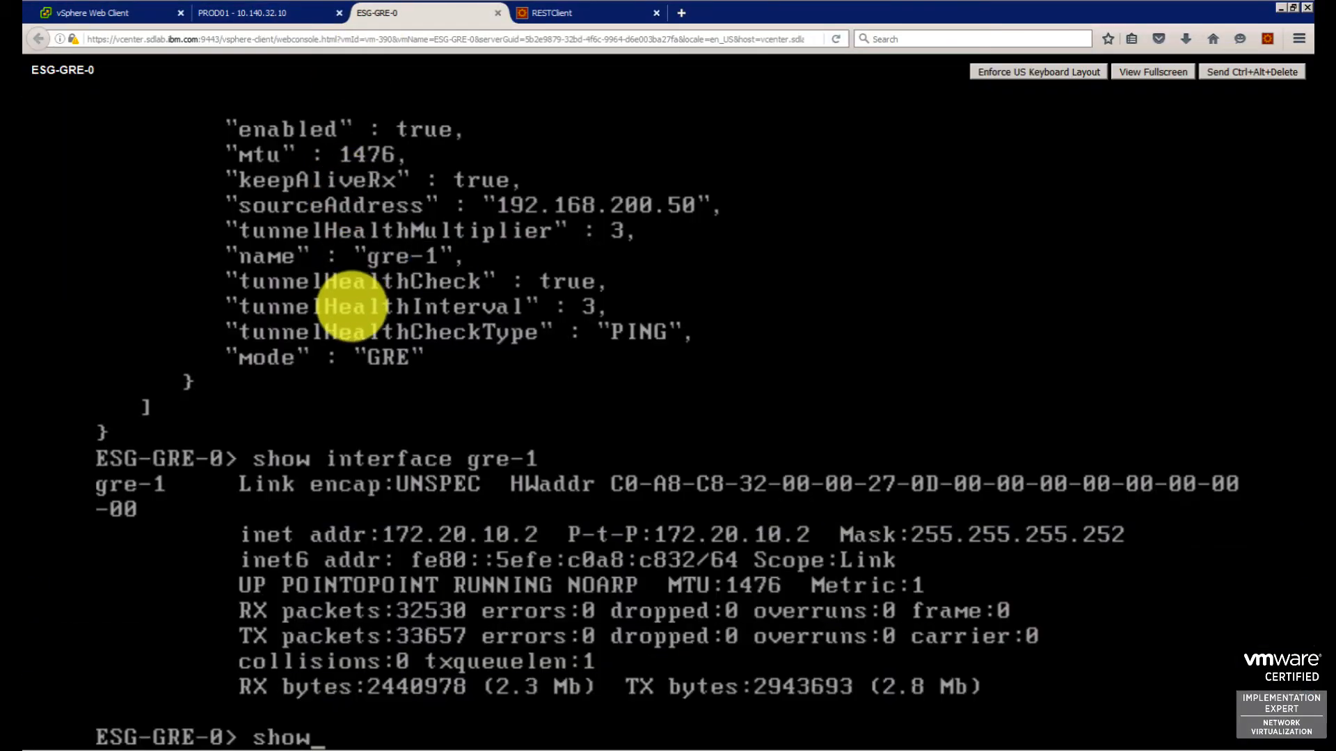
text(ip route)
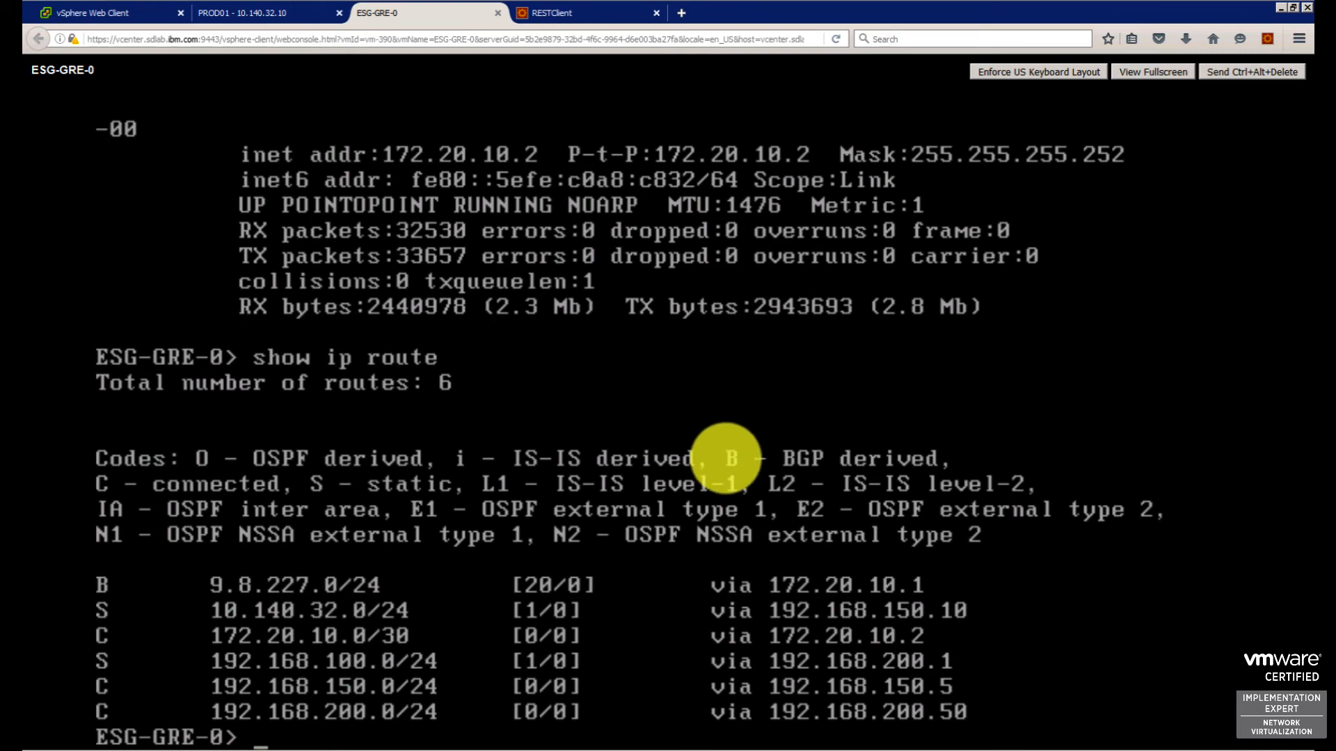
mouse_move(657, 647)
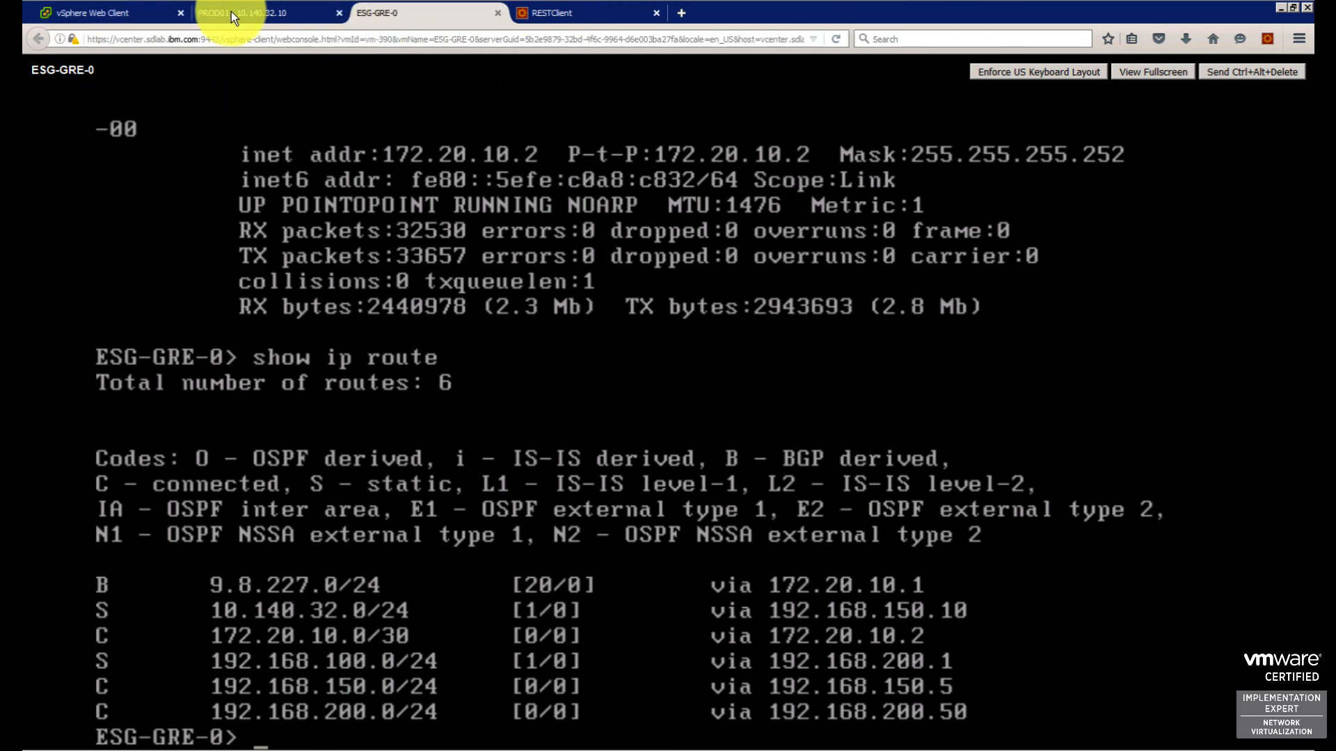
Bring PROD01's running ping window forward to show replies from 9.8.227.24.
click(256, 12)
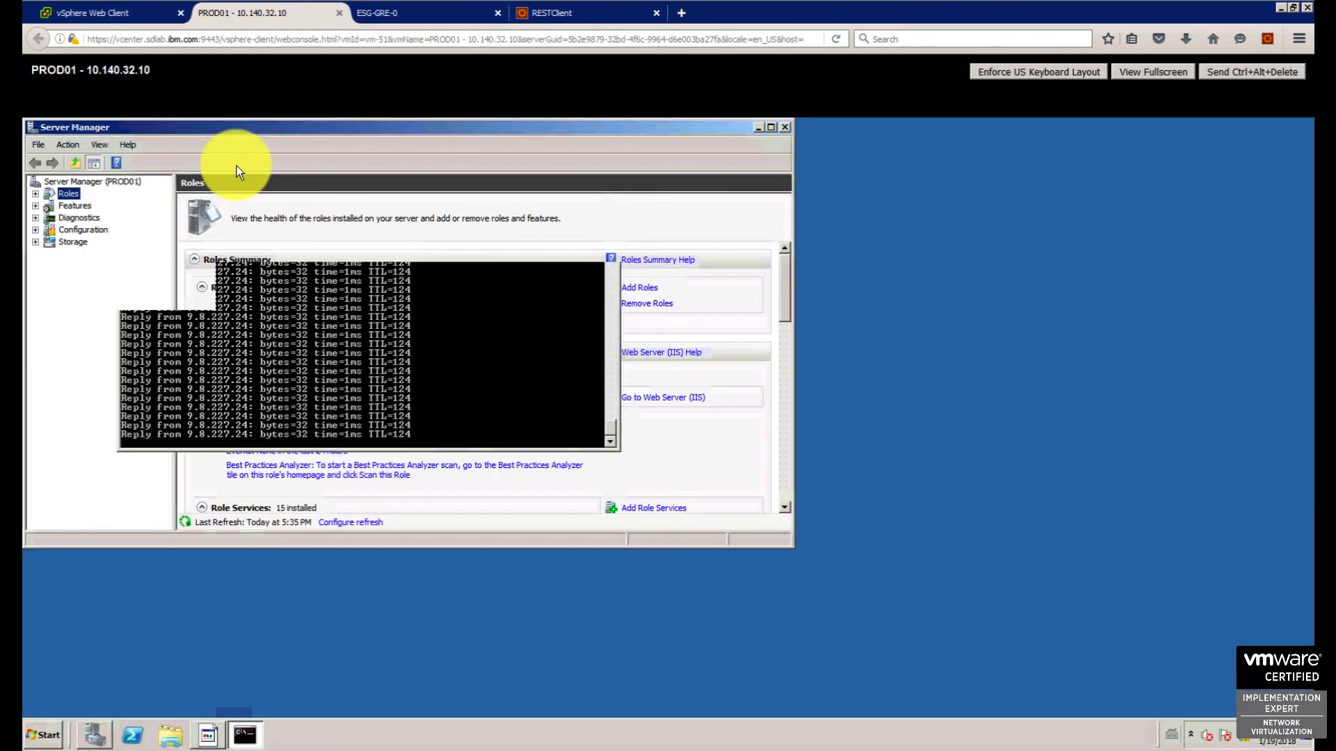
click(245, 735)
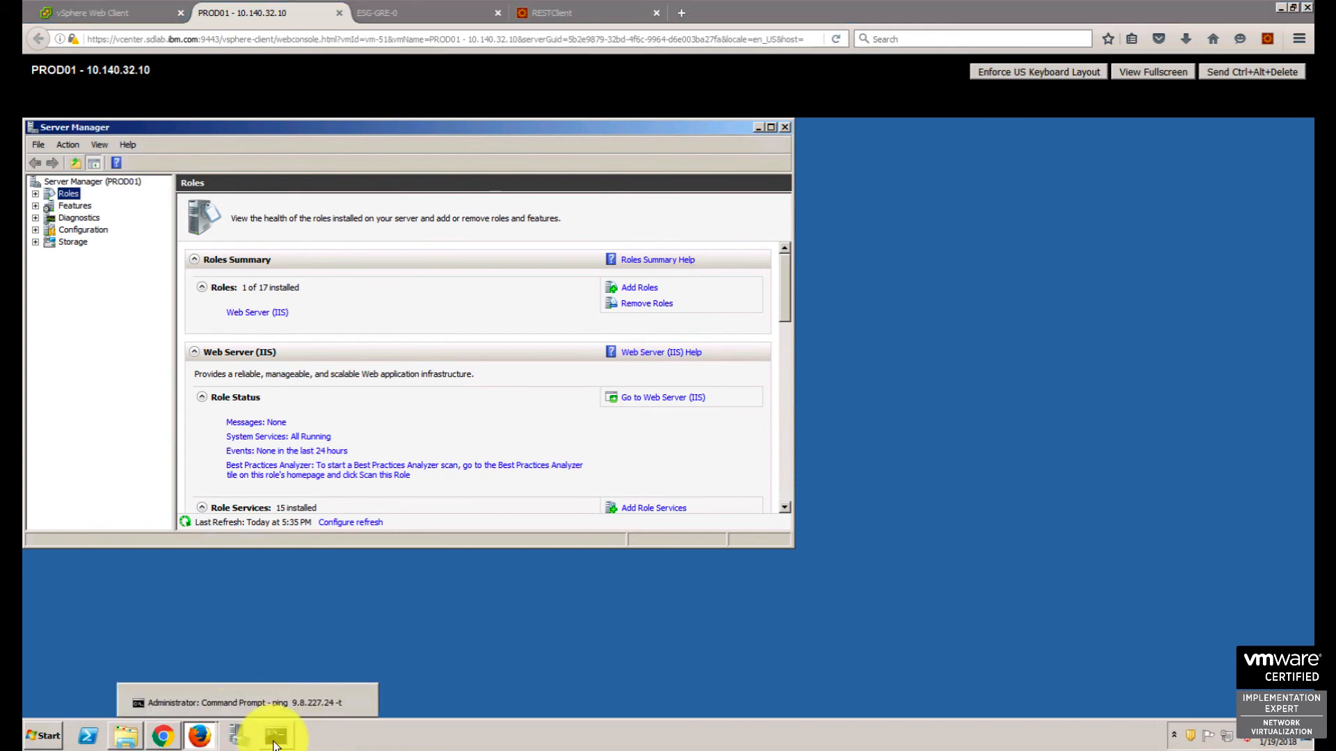
click(253, 735)
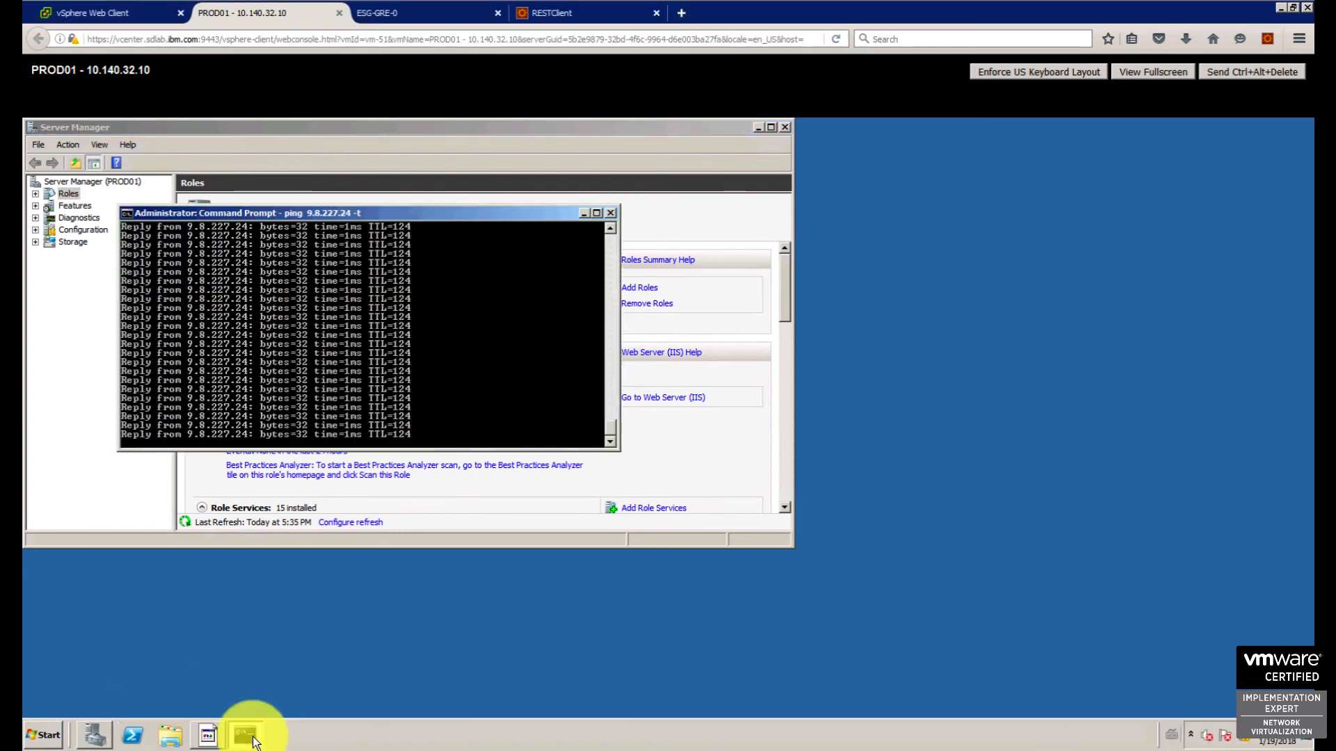